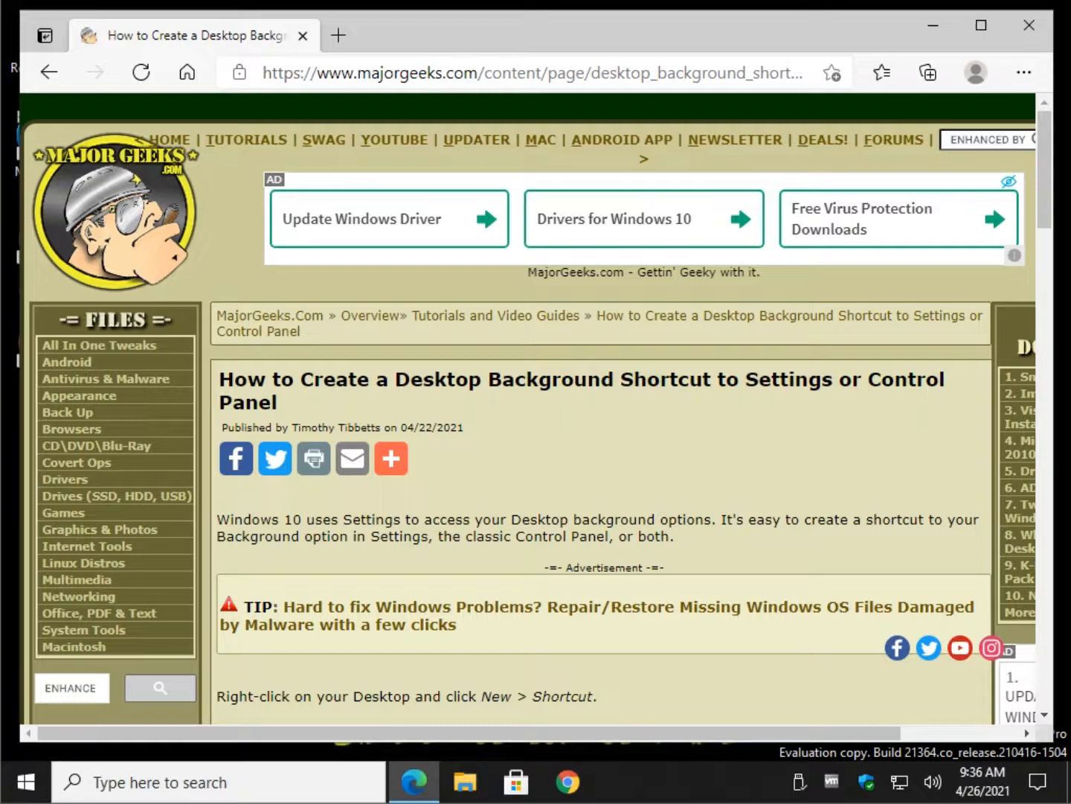
mouse_move(980, 25)
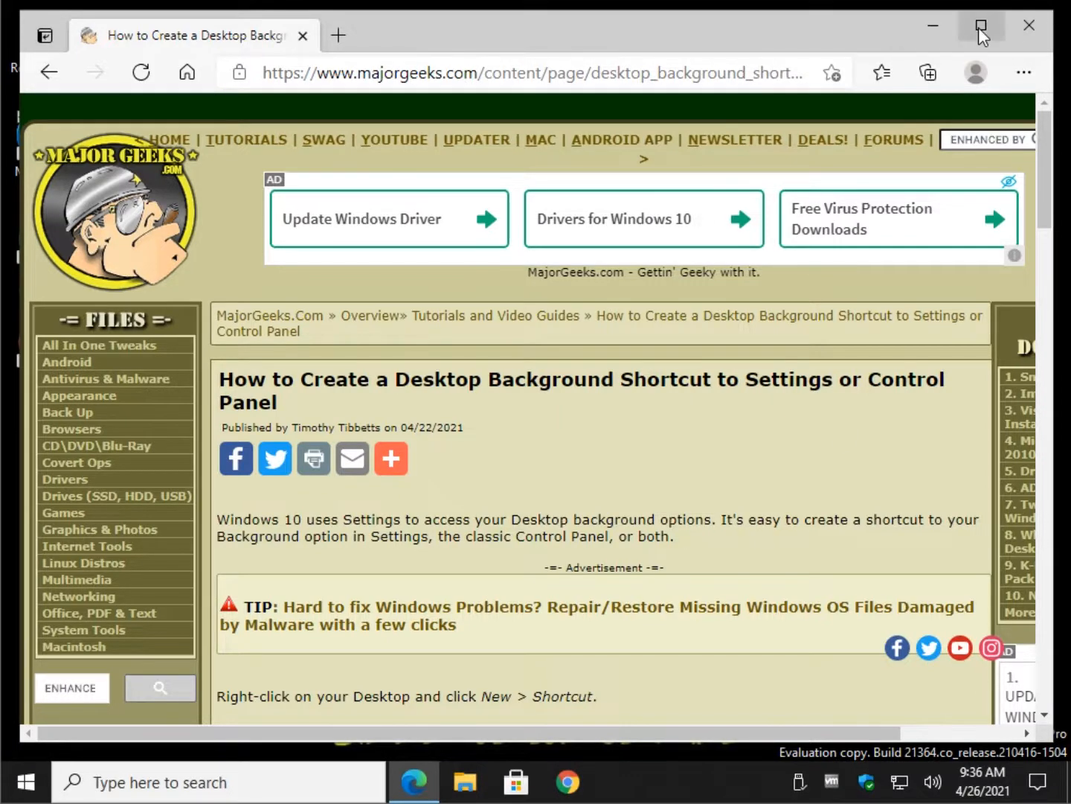
Step: Maximize Edge and scroll the MajorGeeks article to the Control Panel and Settings commands
click(981, 25)
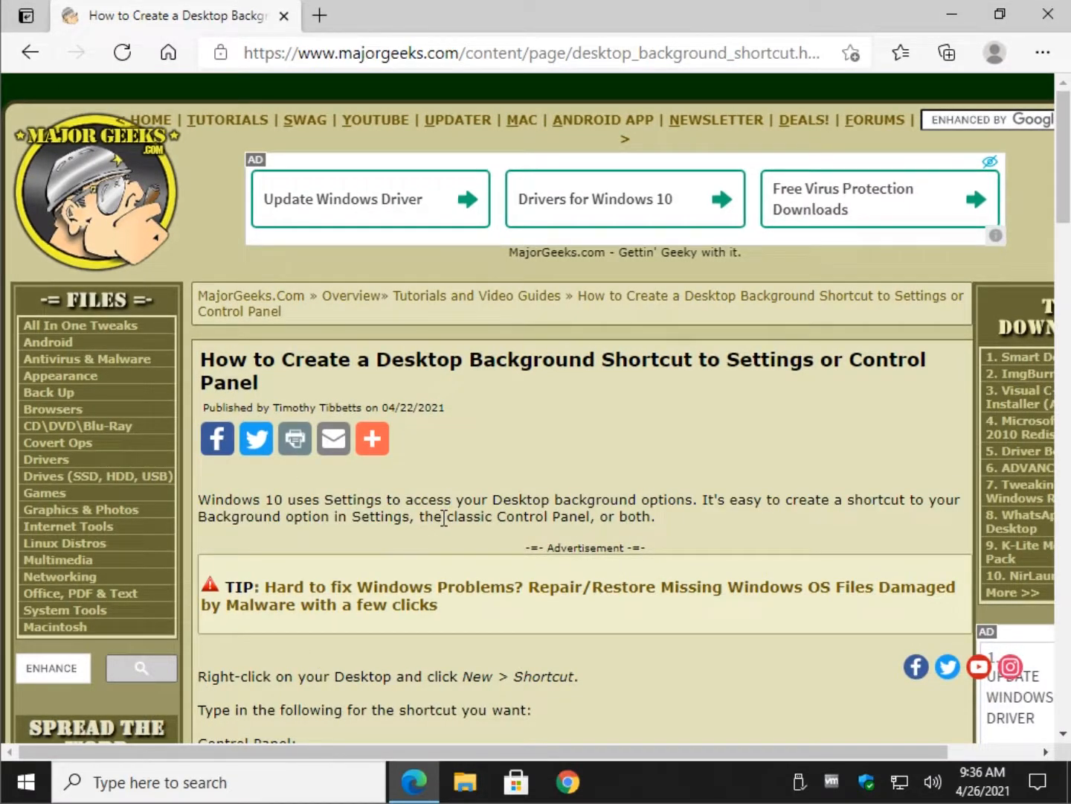
click(372, 438)
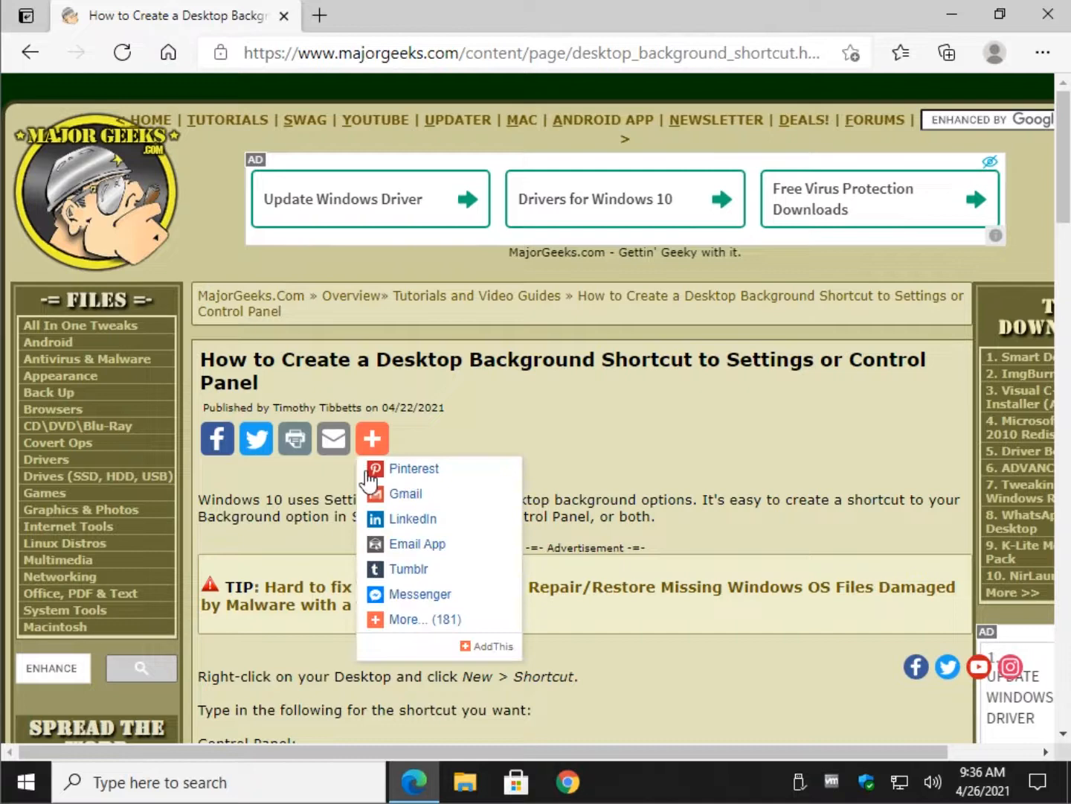
scroll(down, 3)
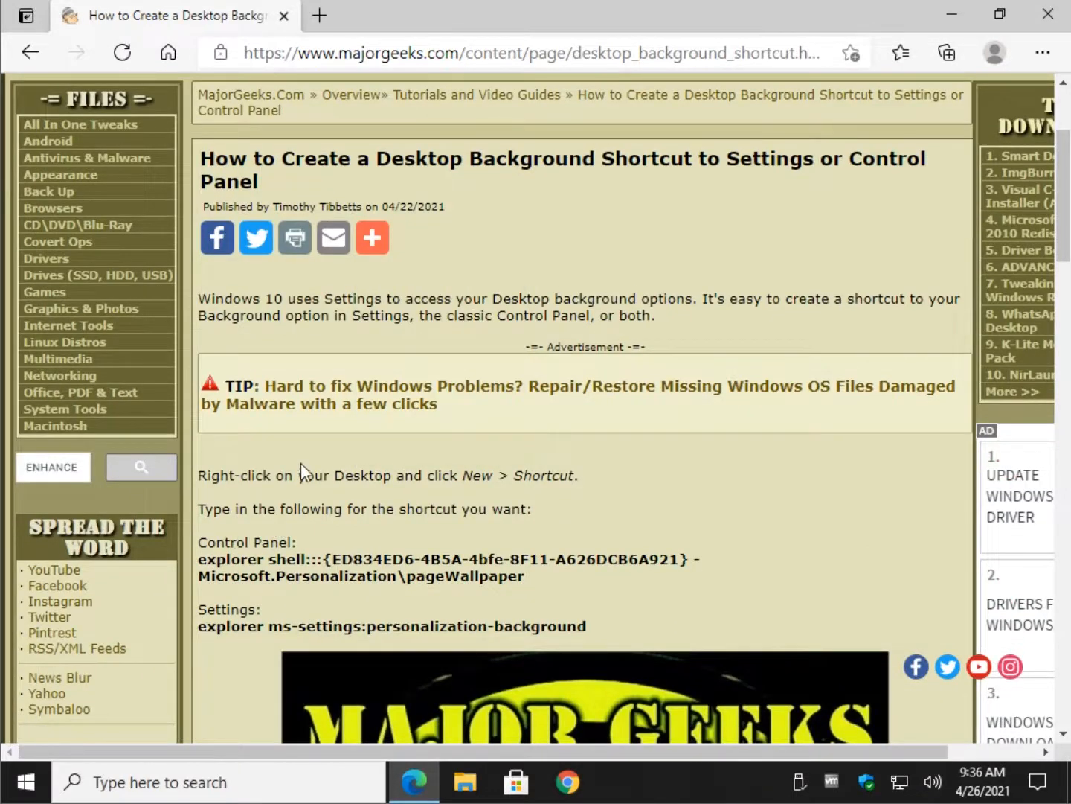
scroll(down, 3)
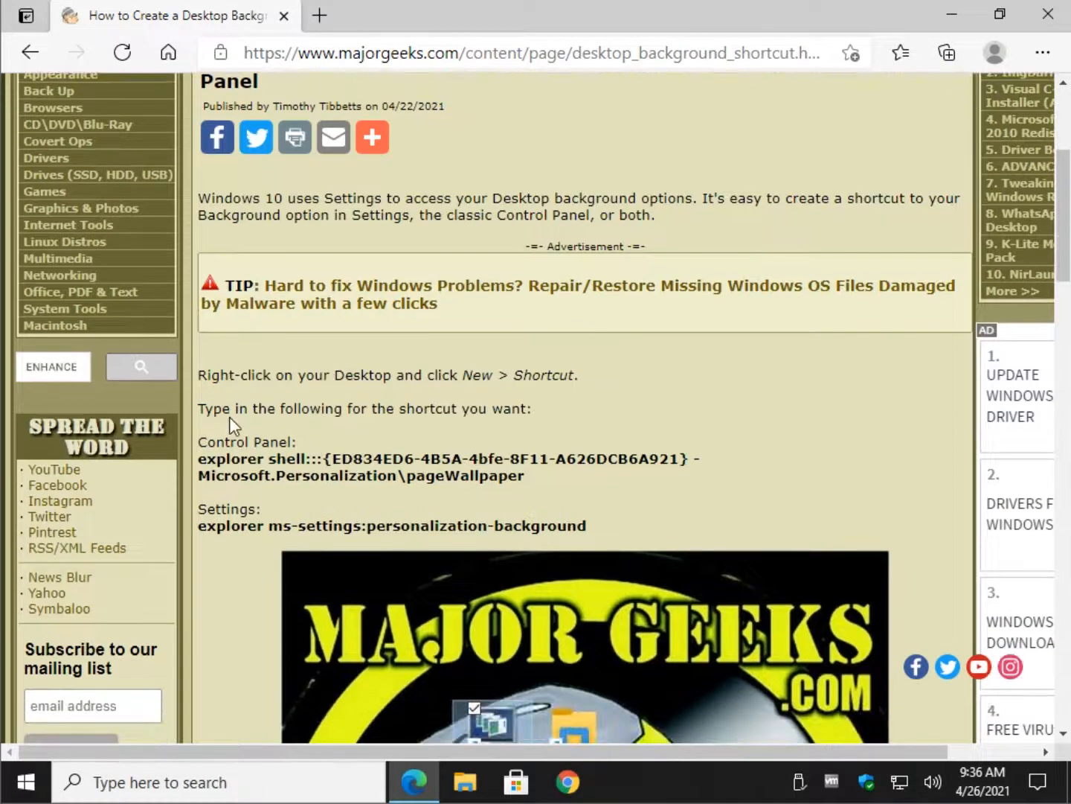
mouse_move(480, 380)
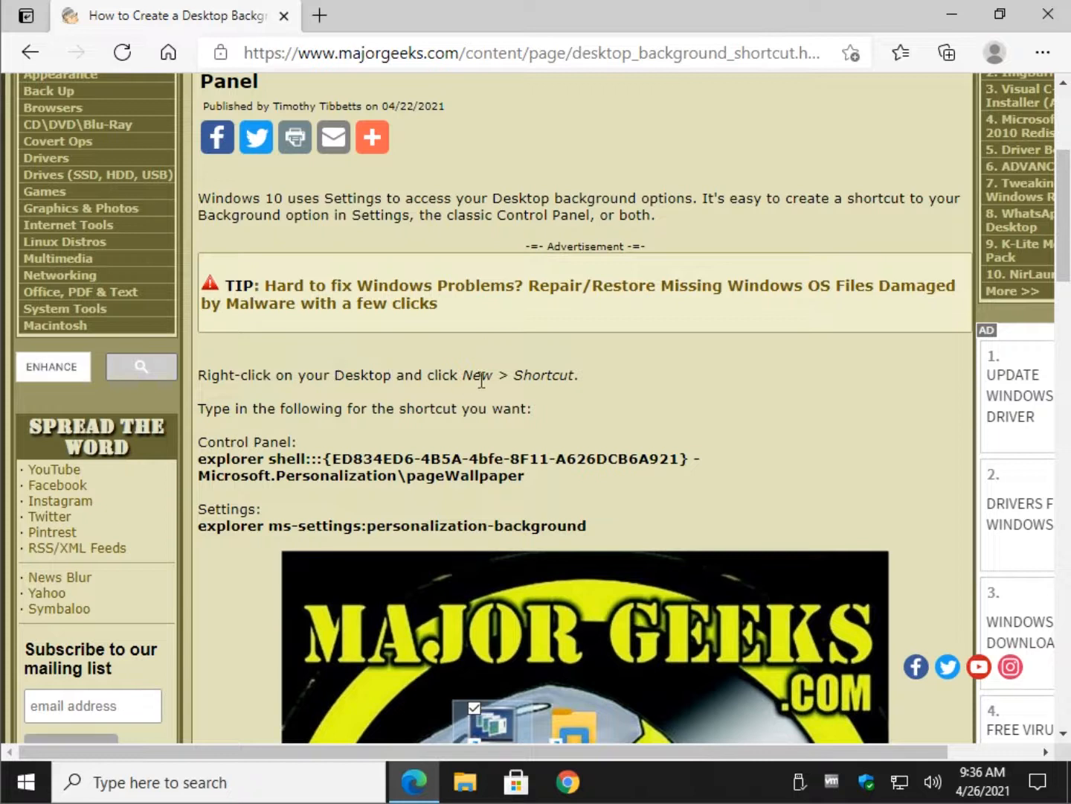
mouse_move(548, 377)
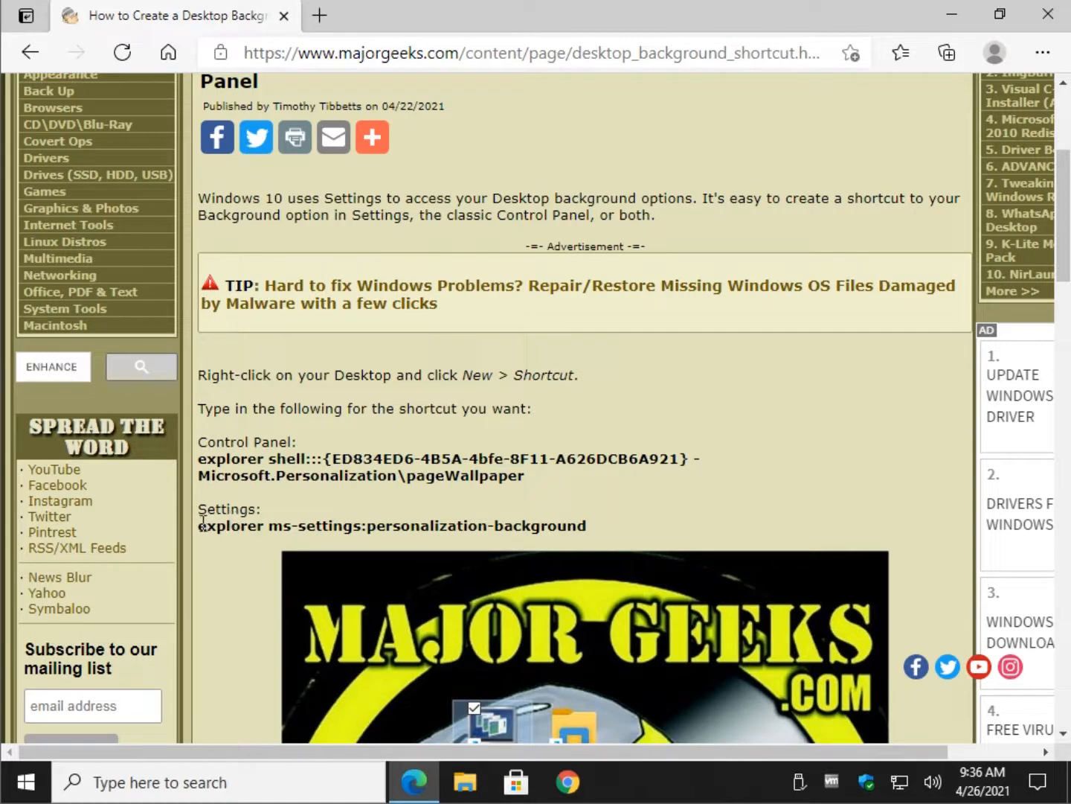
mouse_move(509, 510)
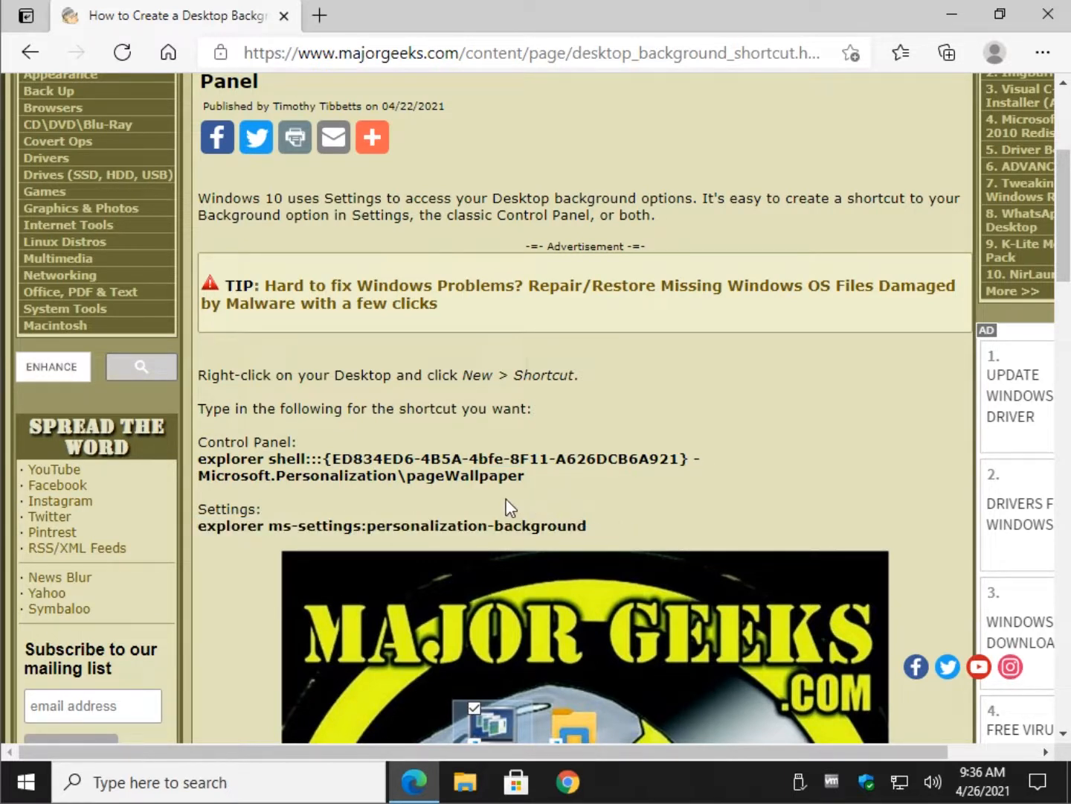
mouse_move(1058, 47)
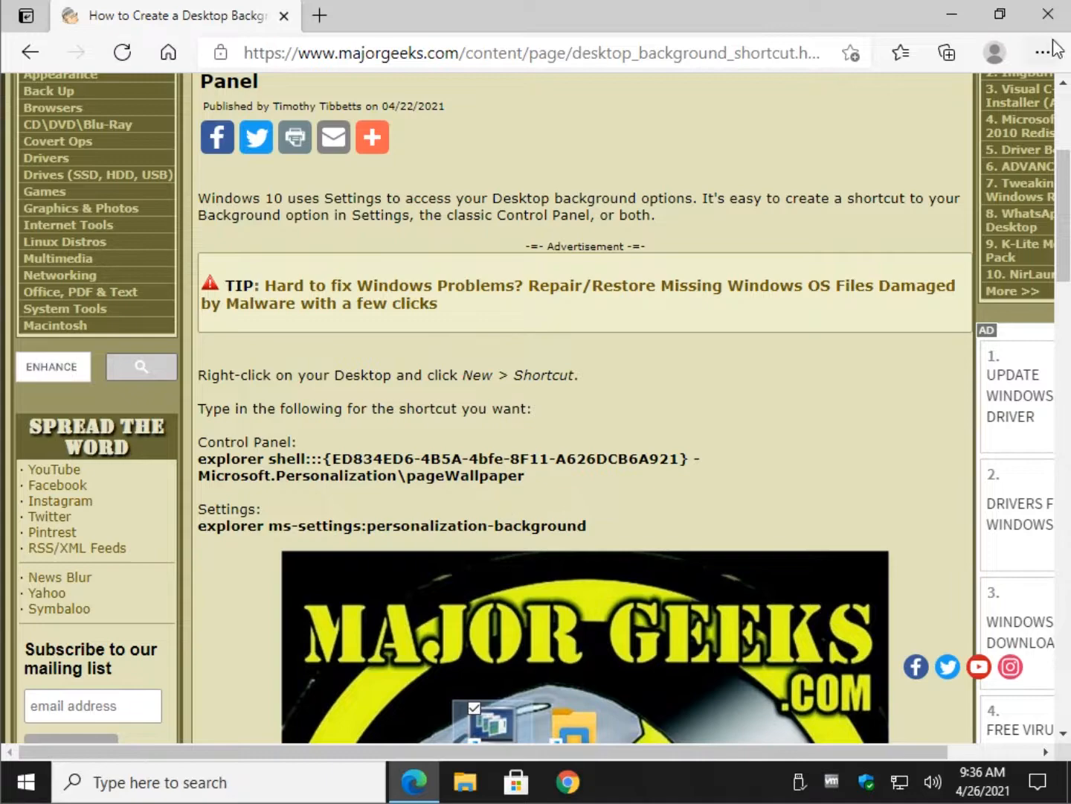
scroll(down, 3)
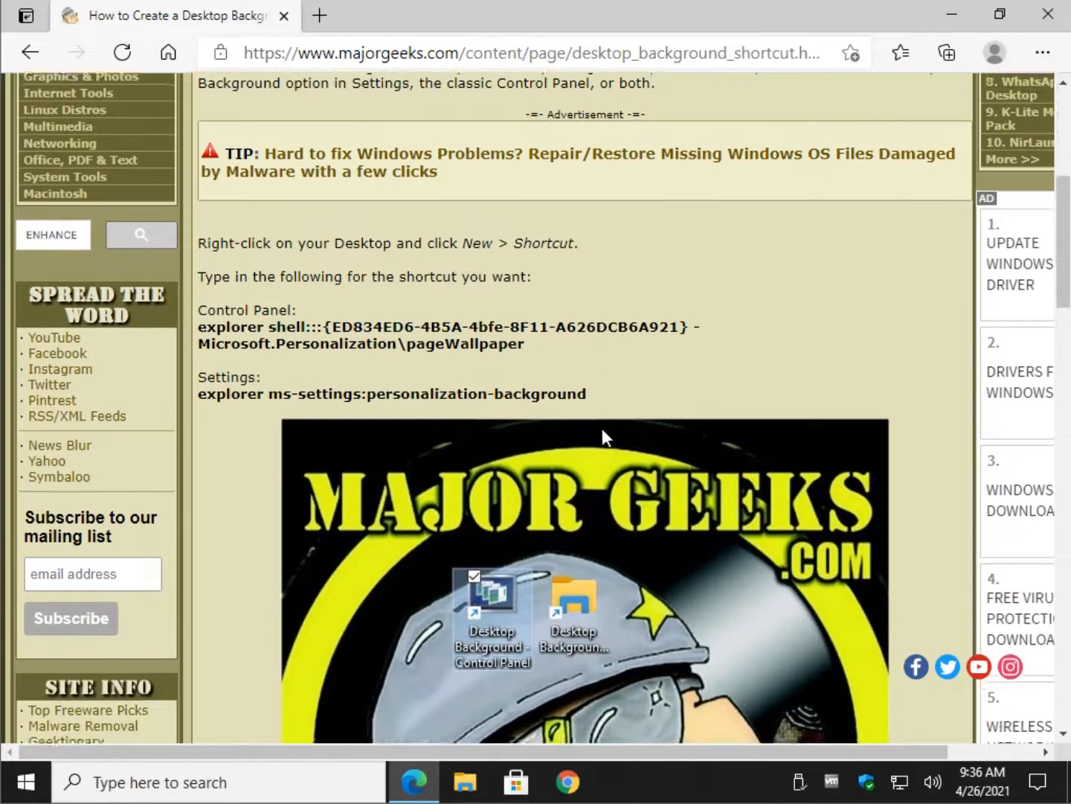
scroll(up, 3)
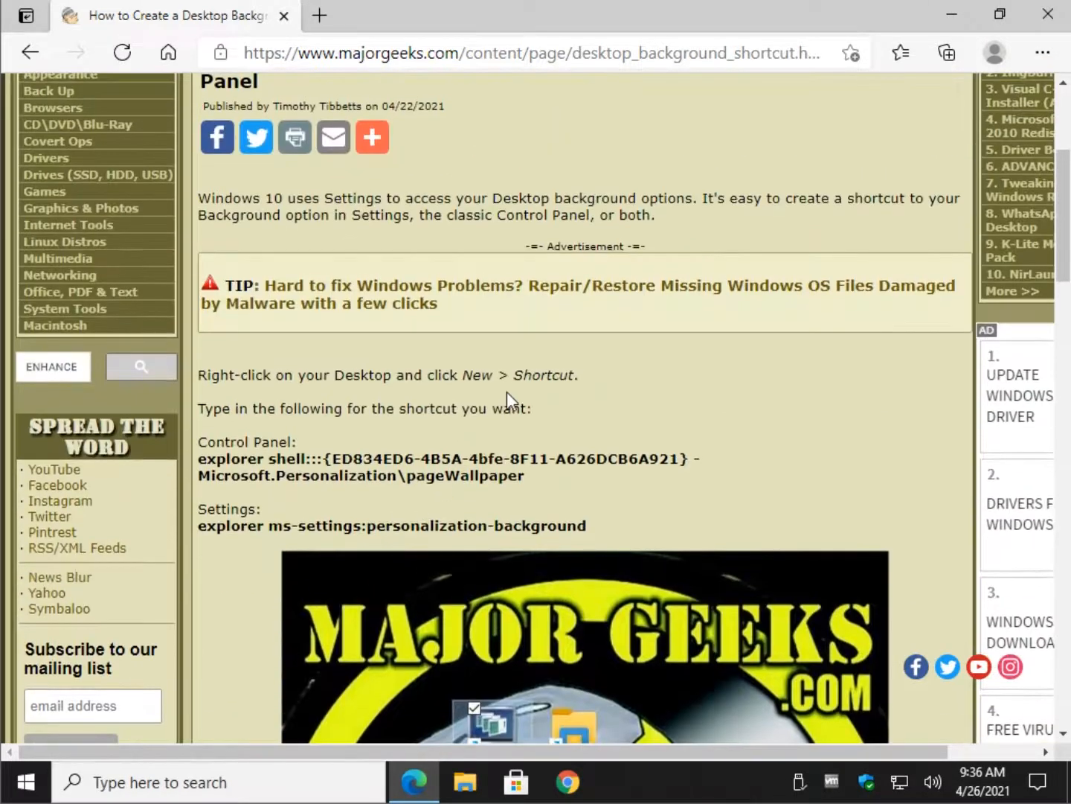
scroll(down, 3)
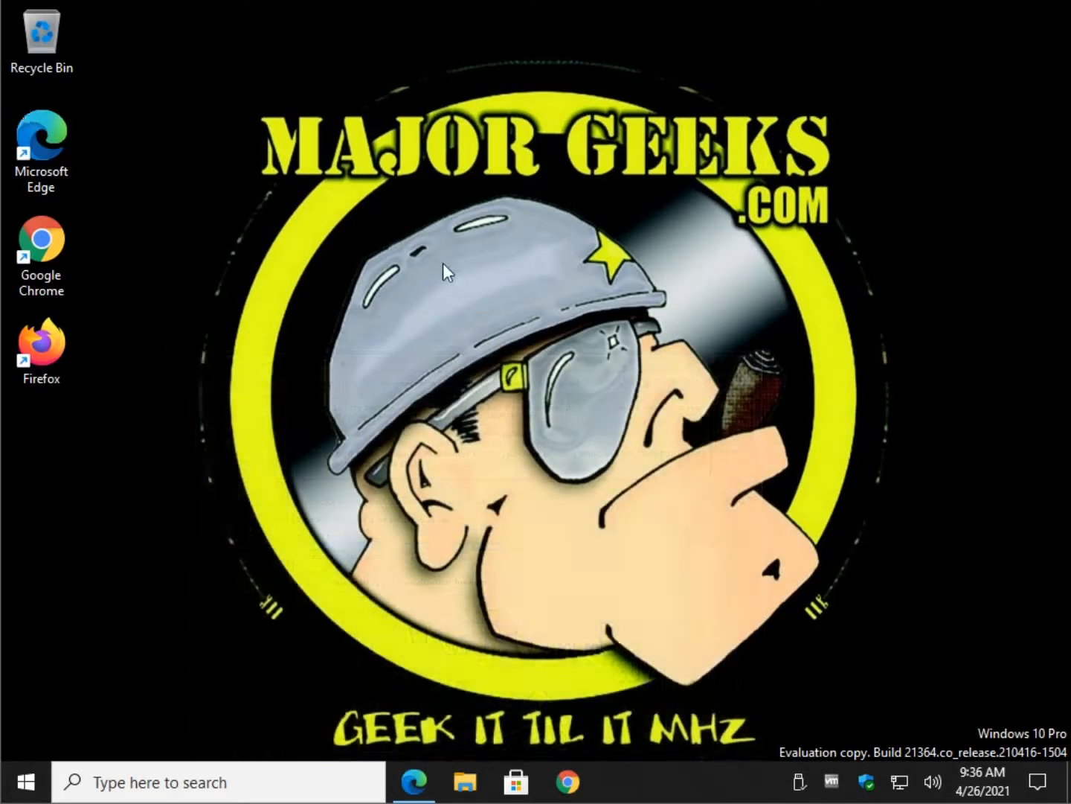
Step: Make a desktop shortcut with the Control Panel command, named 'Desktop Background Control Panel'
right_click(443, 270)
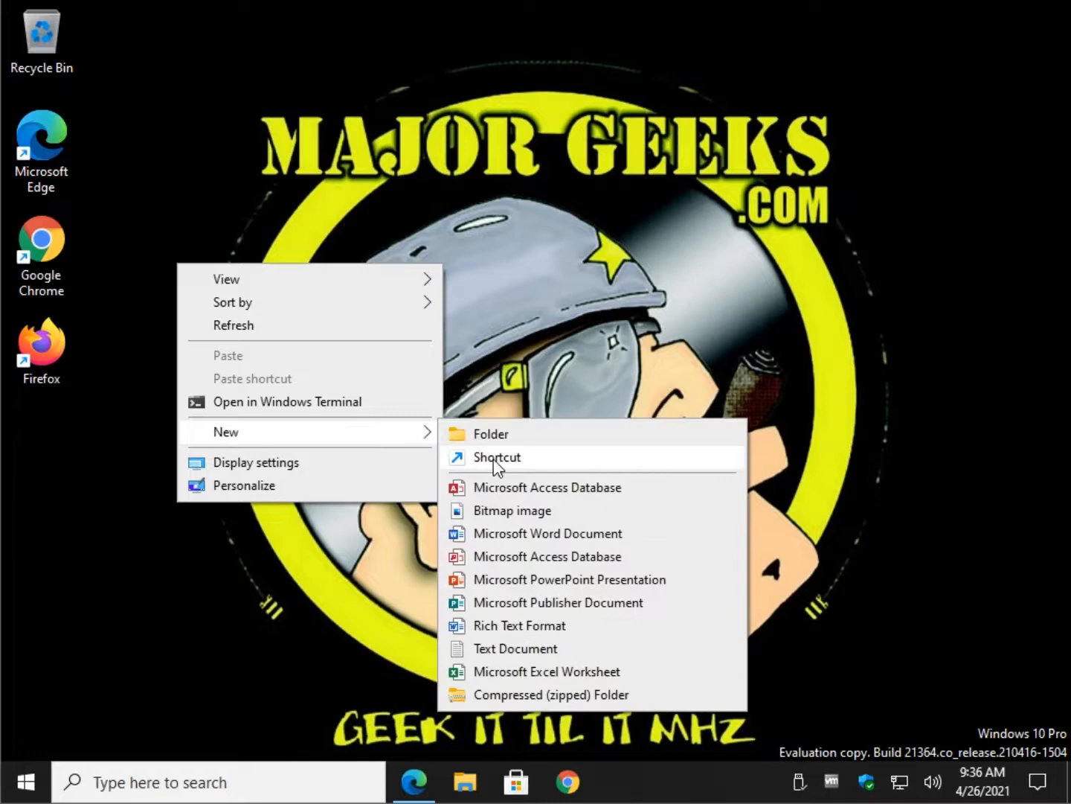
click(497, 457)
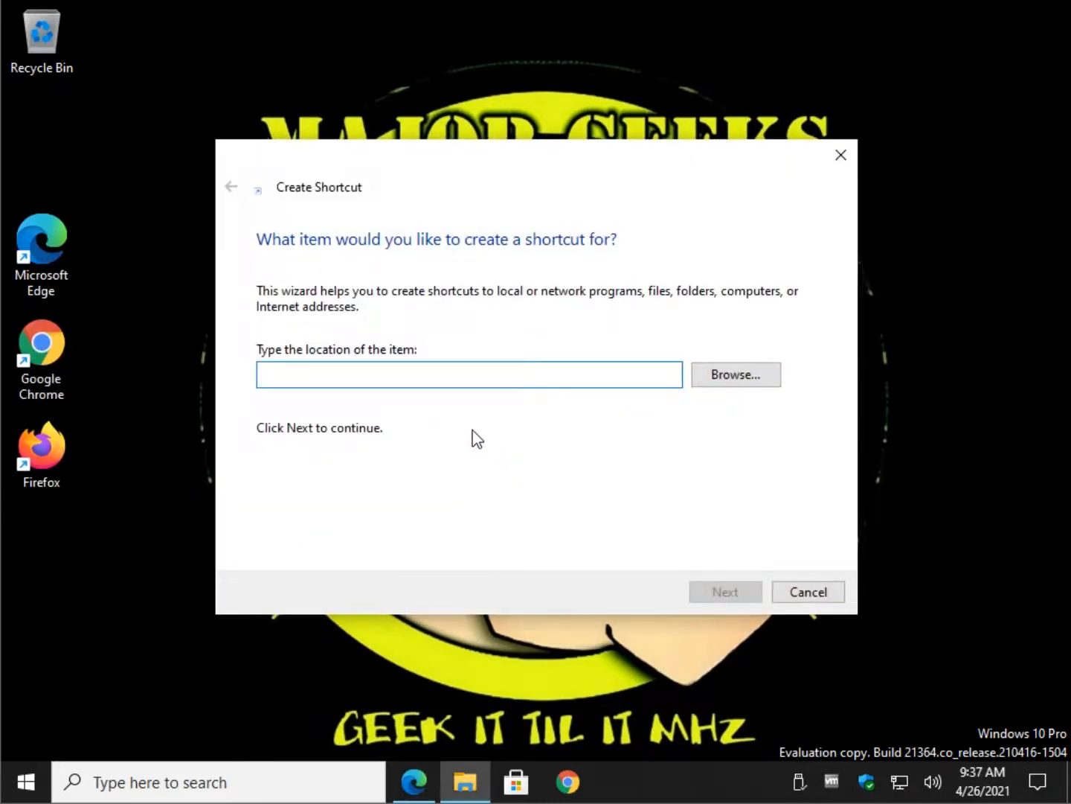
click(724, 591)
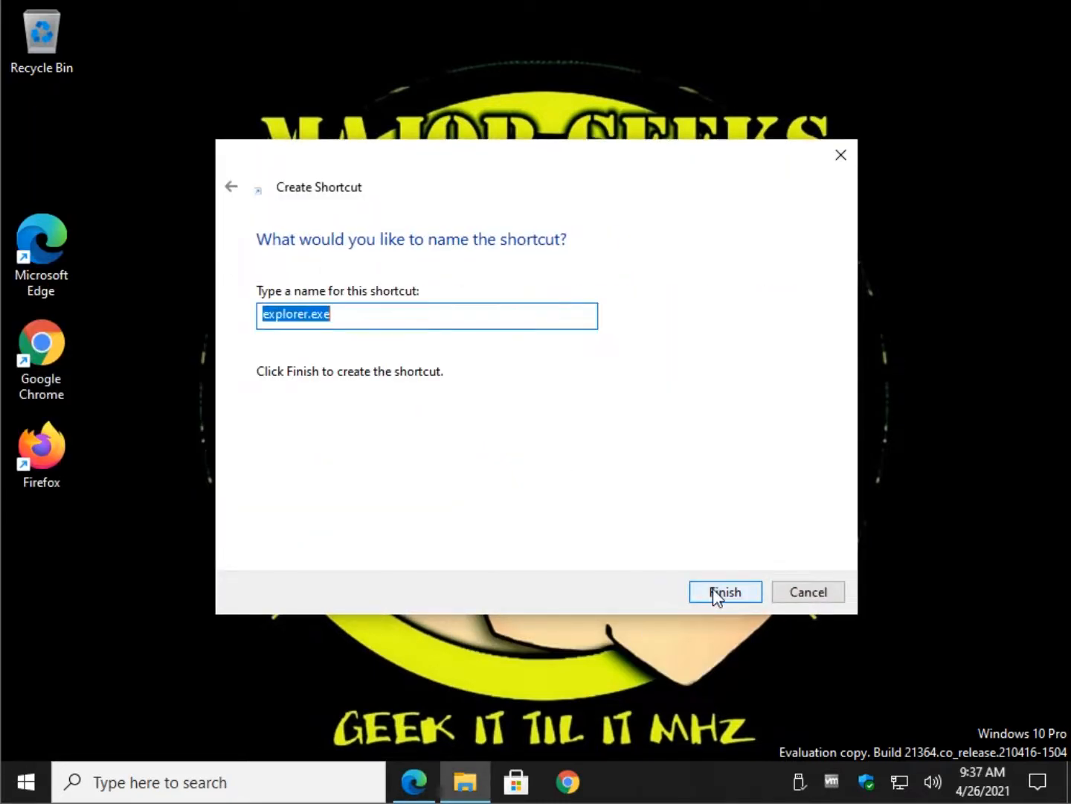
mouse_move(600, 579)
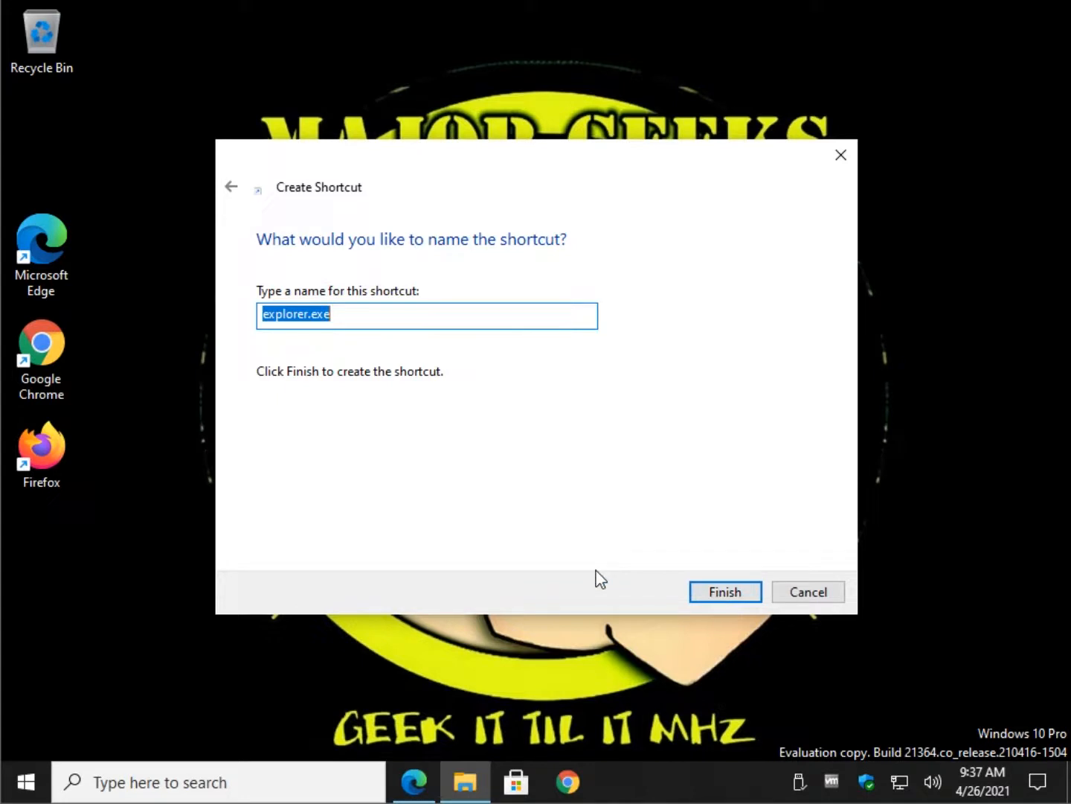
text(Desktop)
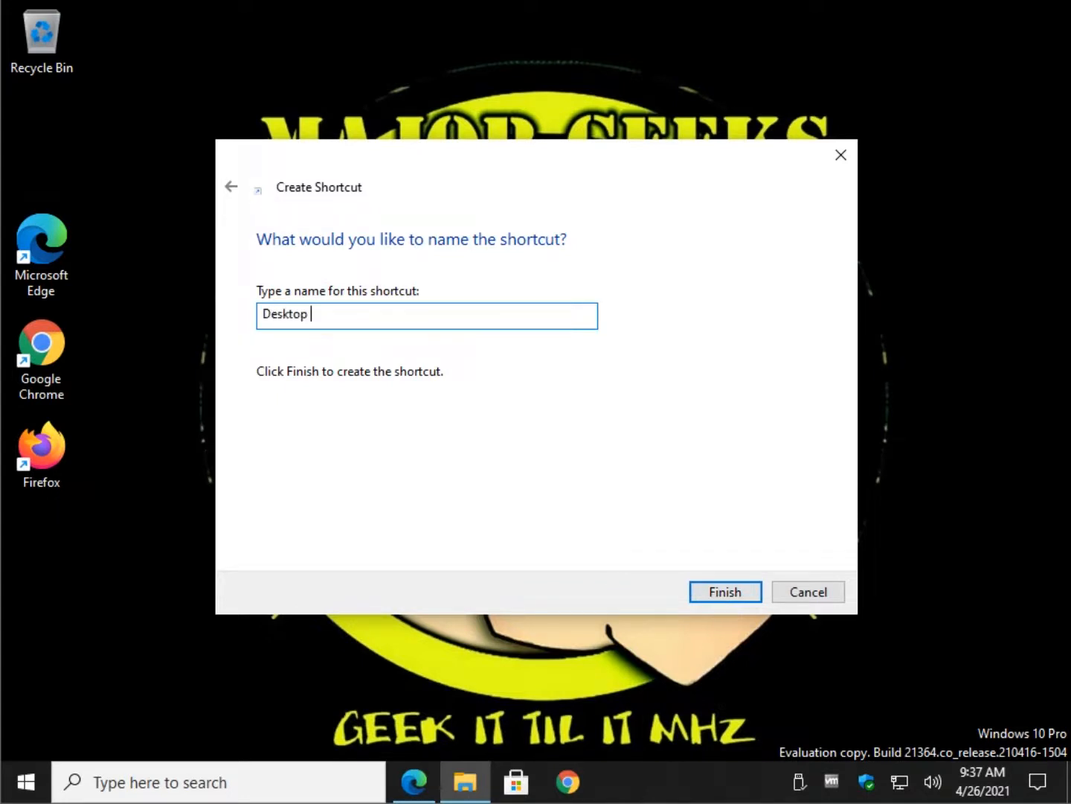
text(B)
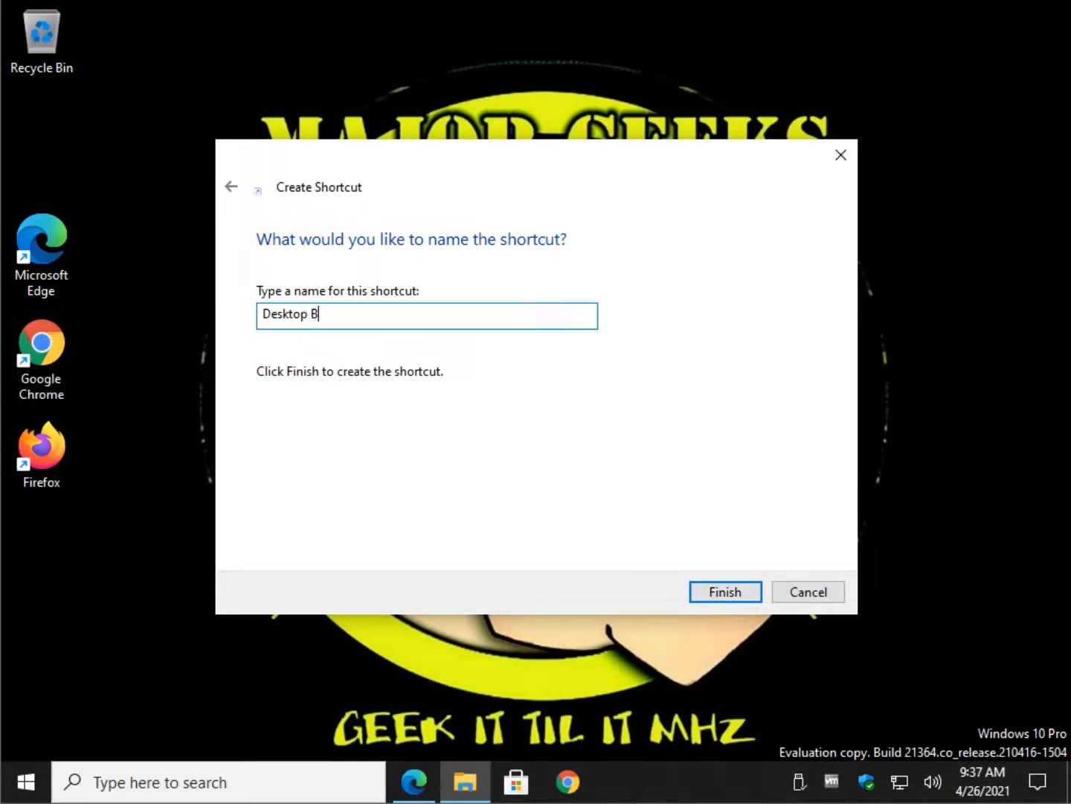
text(ackground)
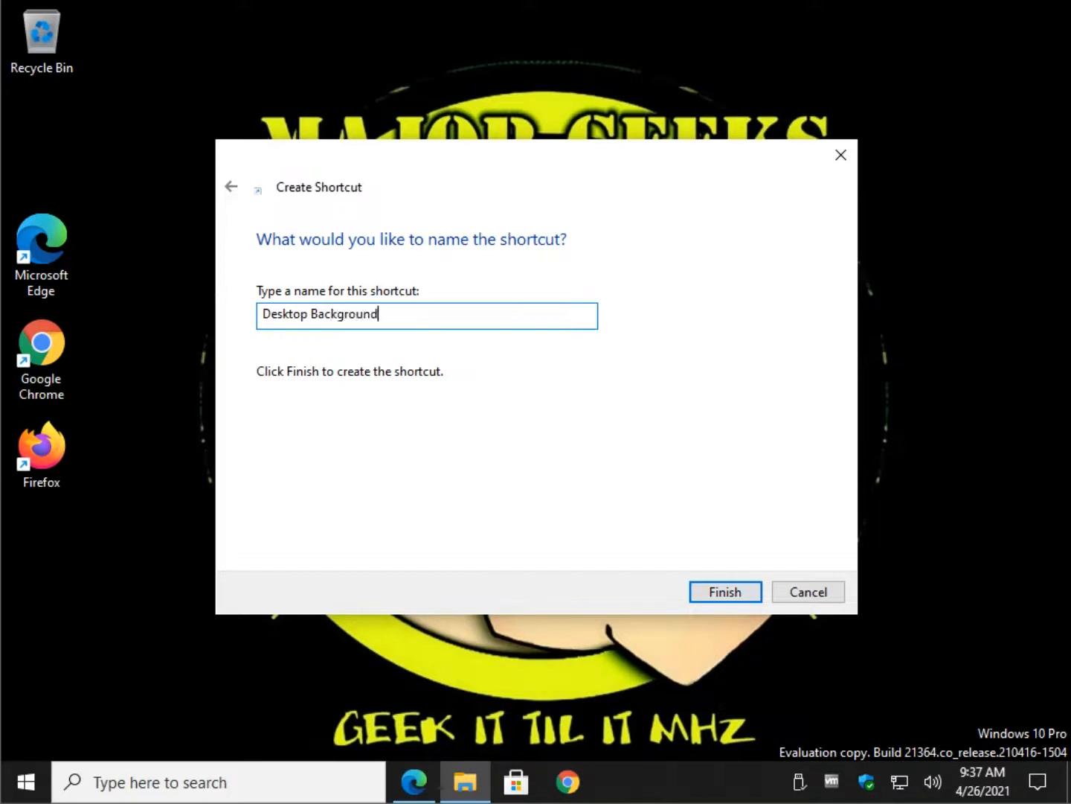
text(Control)
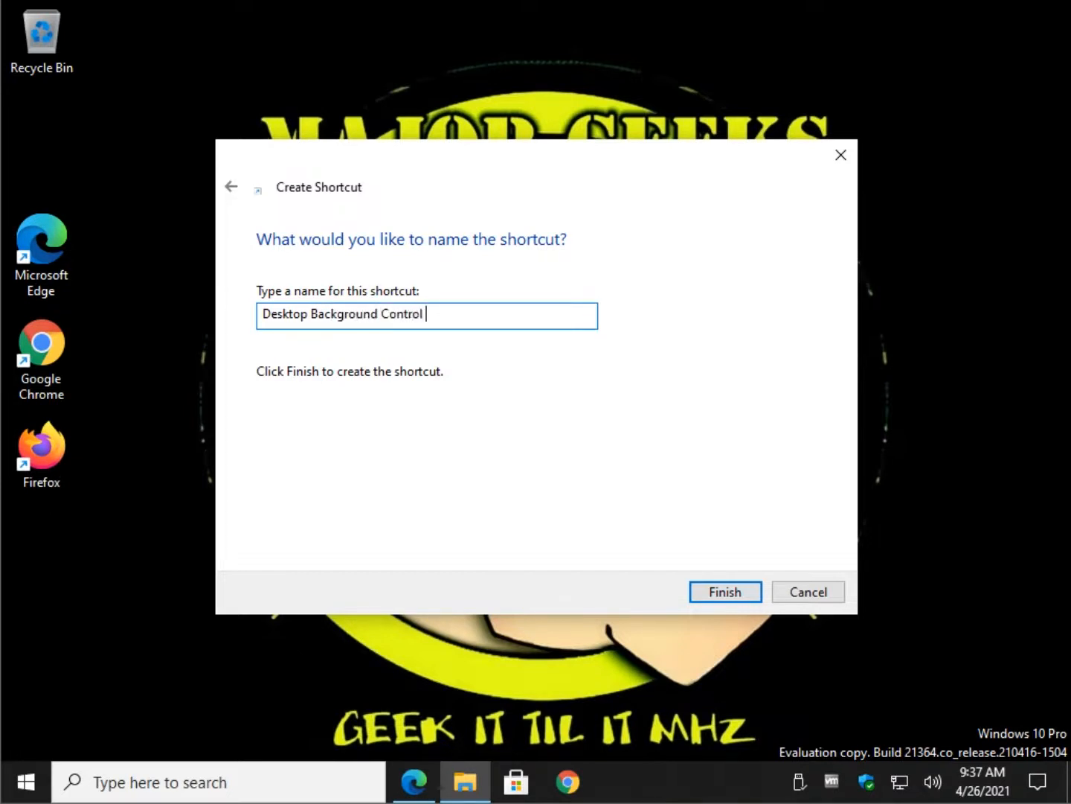
click(724, 591)
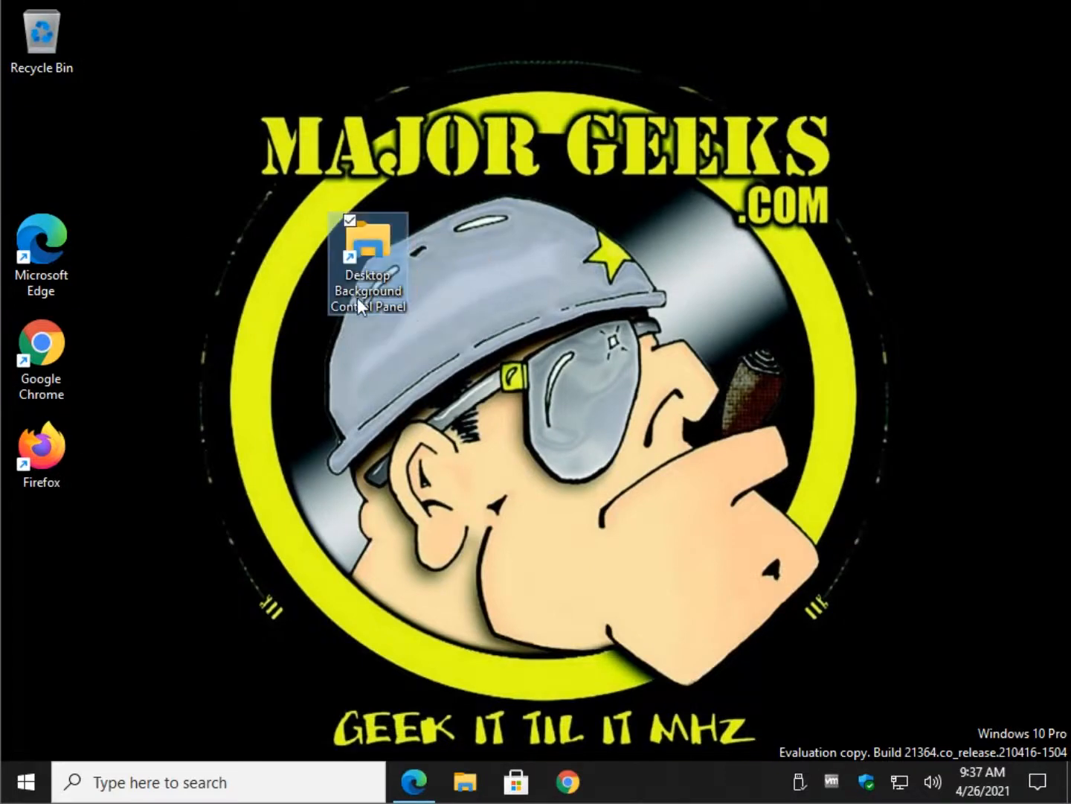
Step: Set the Desktop Background Control Panel shortcut's icon to one from explorer.exe
right_click(367, 261)
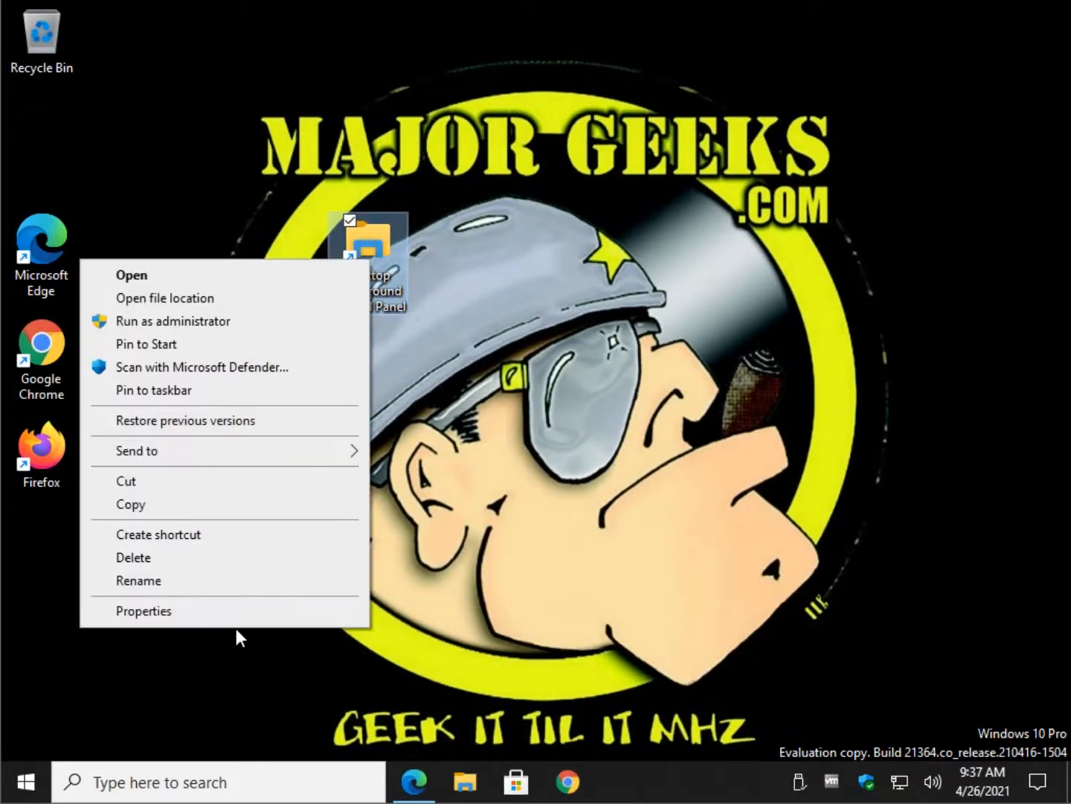
click(143, 610)
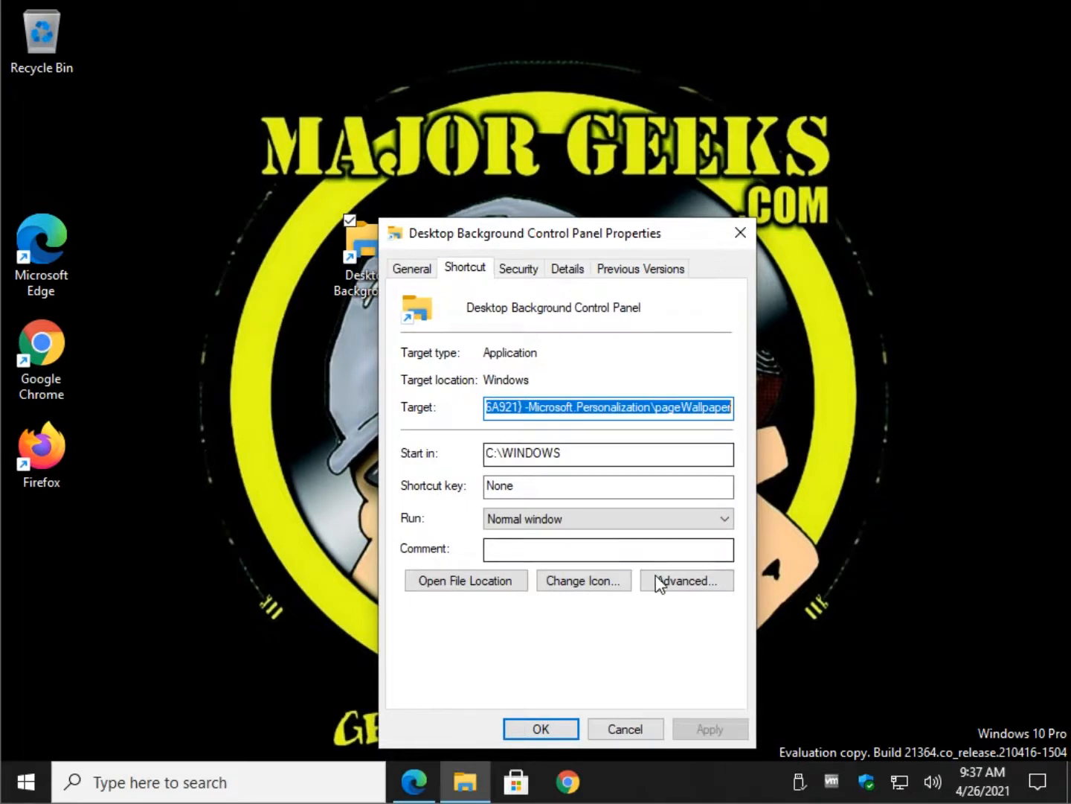
click(583, 580)
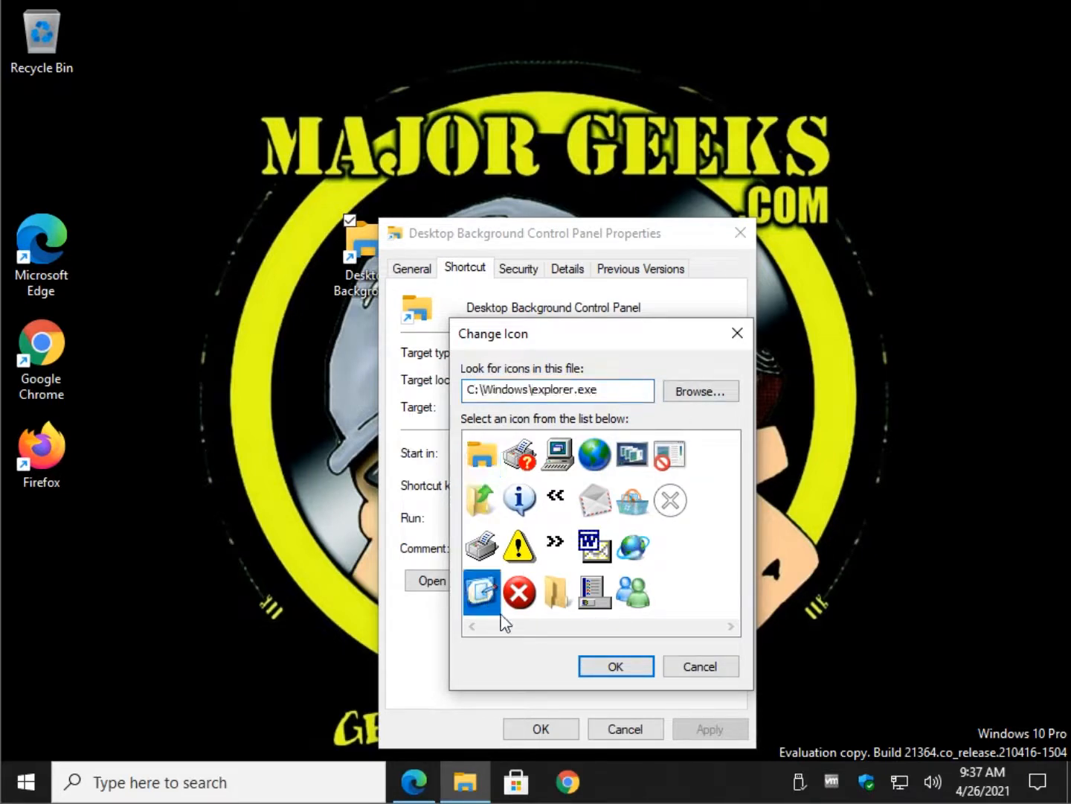
click(616, 666)
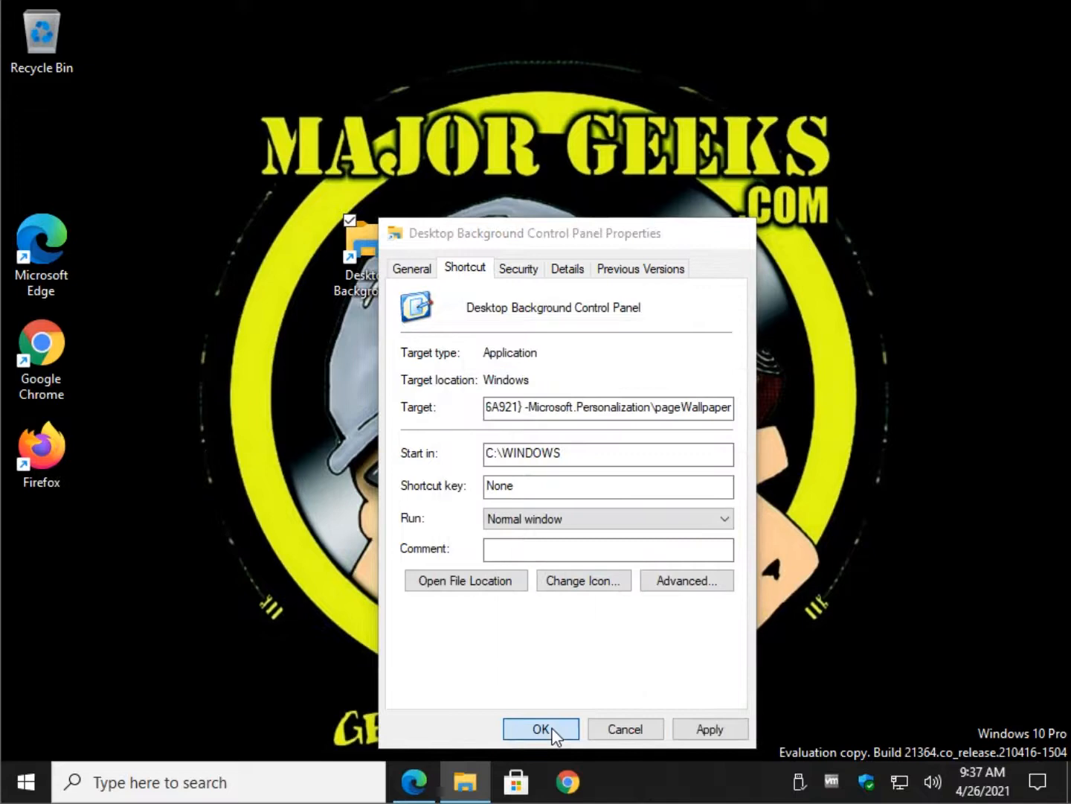
click(540, 728)
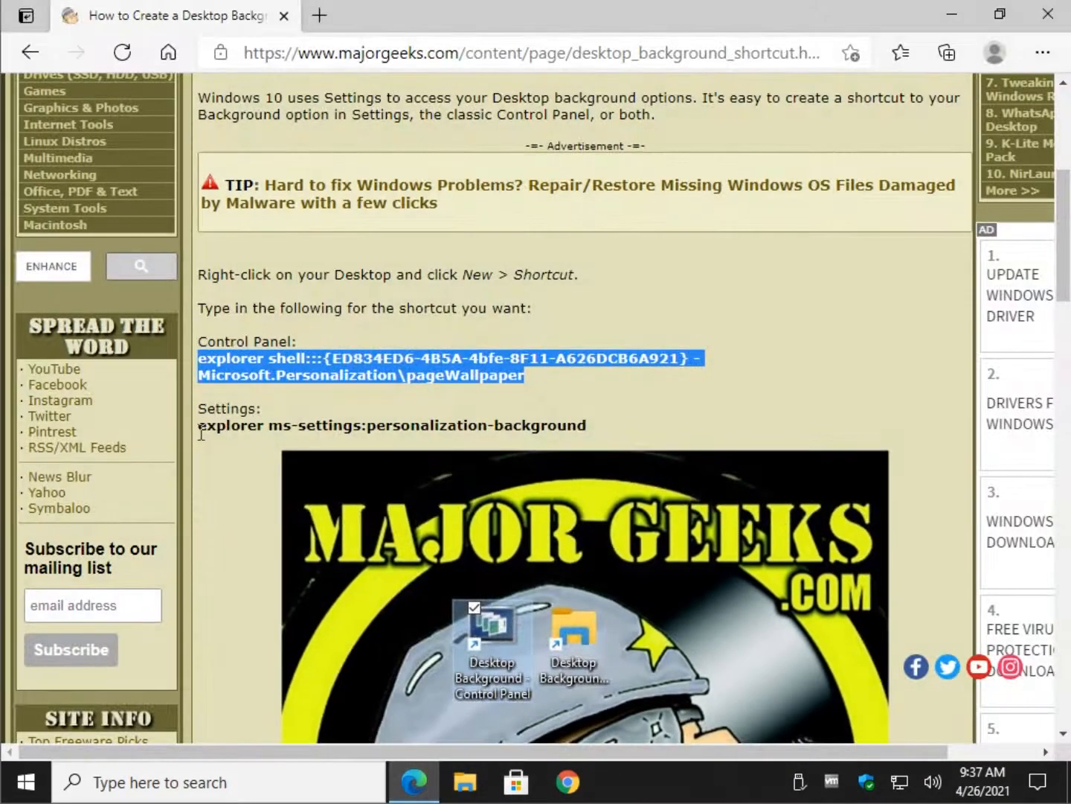
Step: Make a shortcut to 'explorer ms-settings:personalization-background' named 'Desktop Background Settings'
right_click(391, 425)
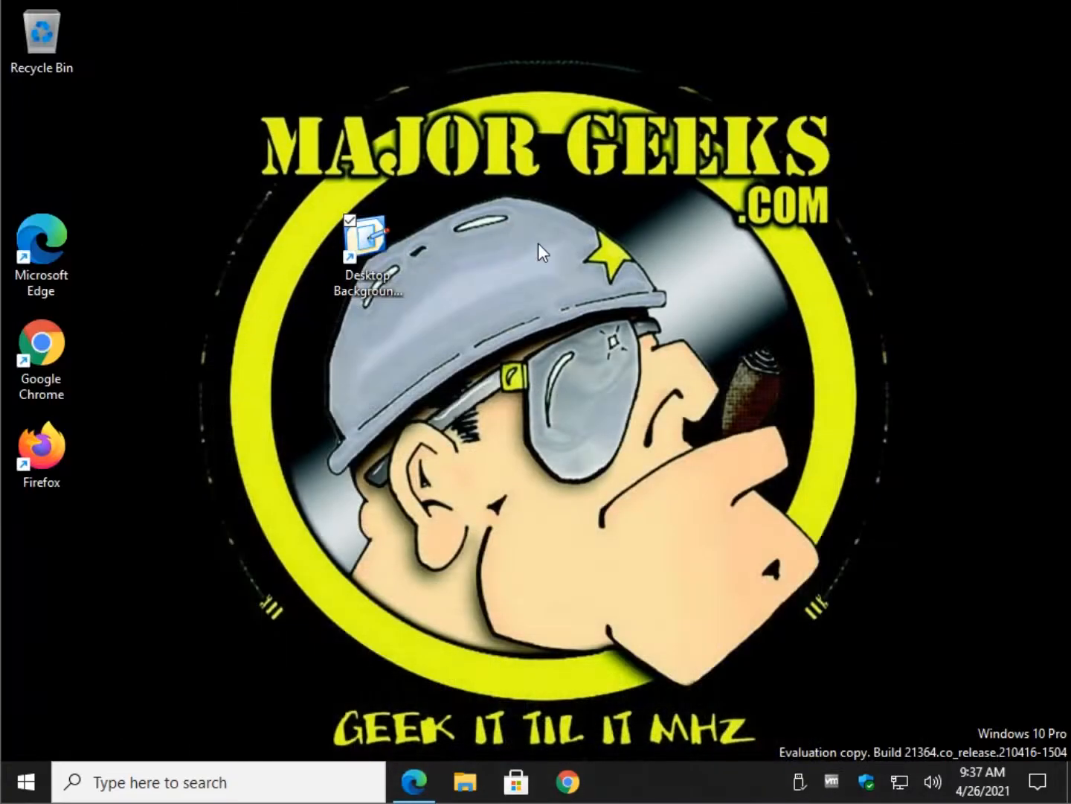
right_click(541, 252)
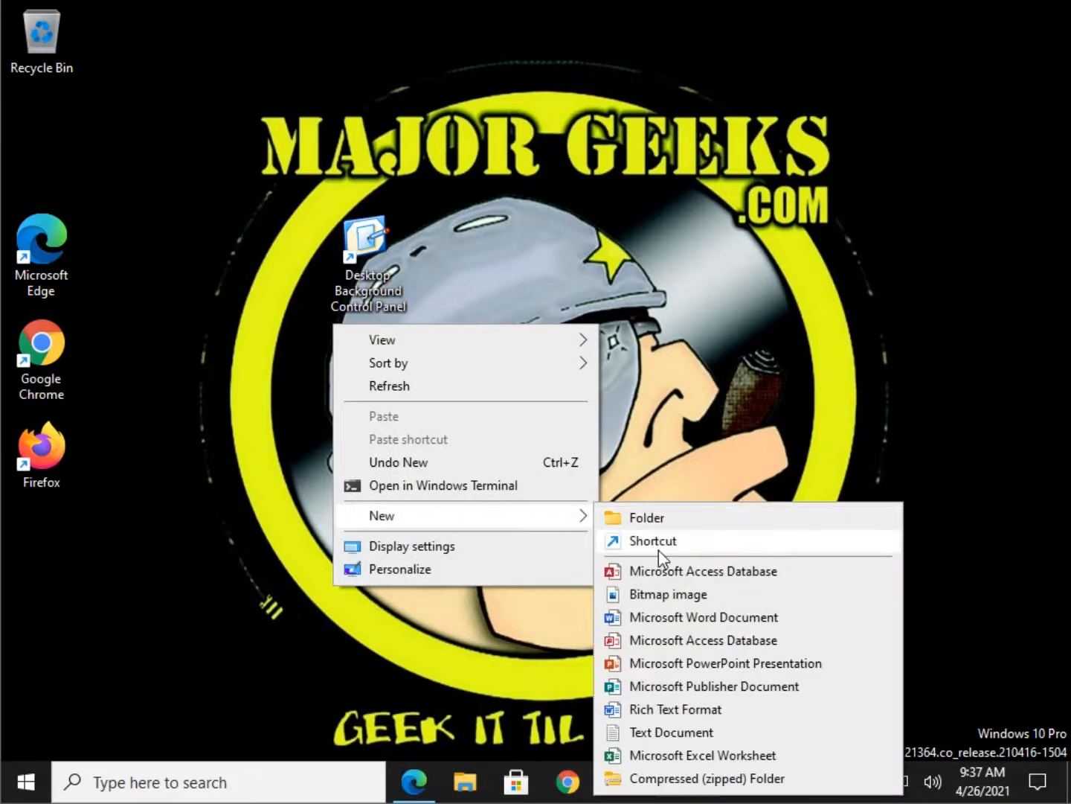
click(653, 541)
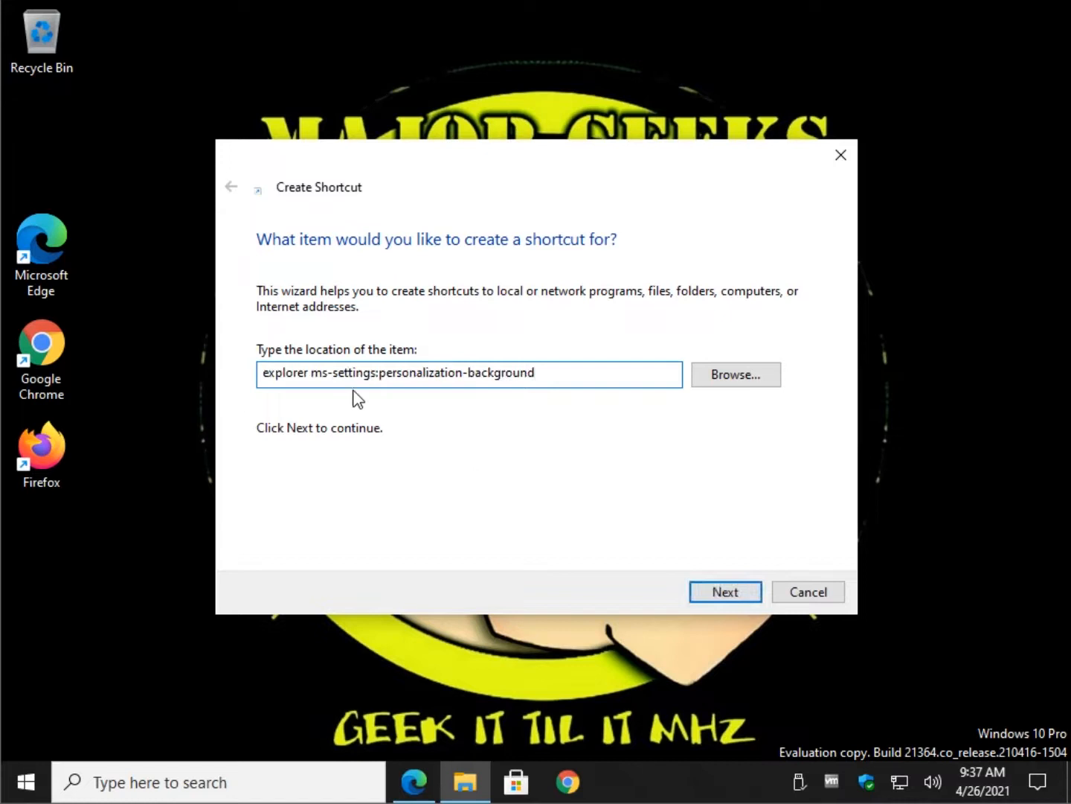
click(724, 591)
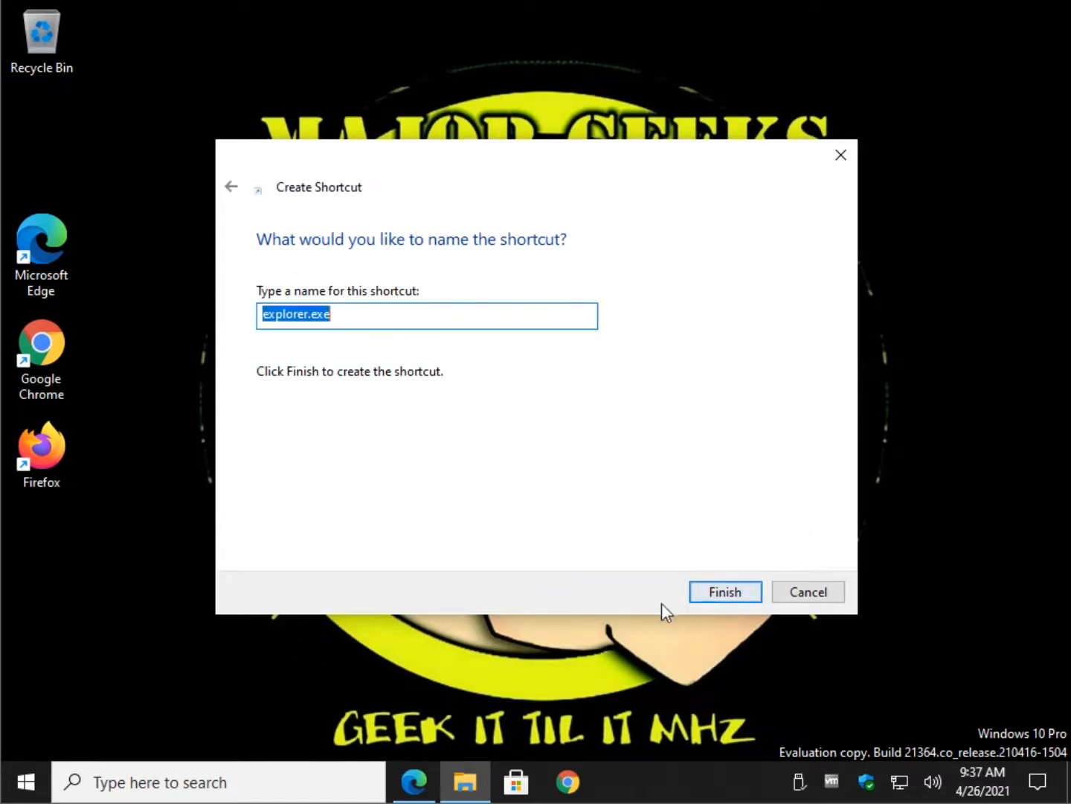
text(D)
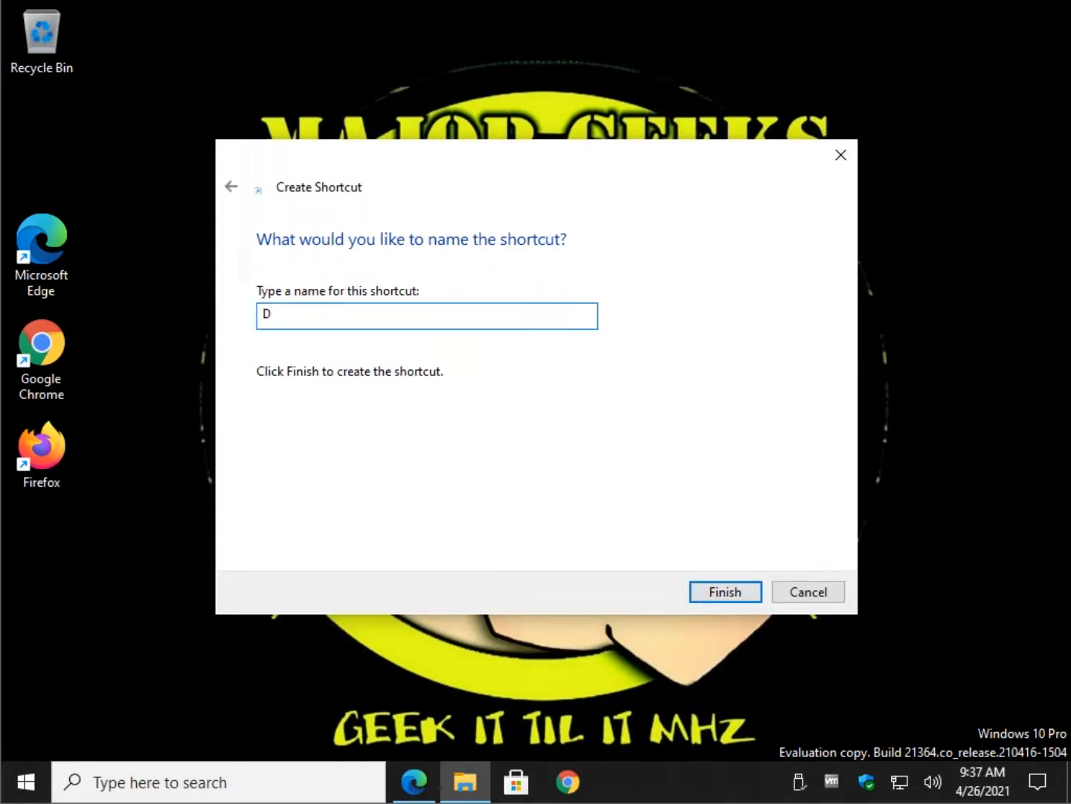
text(esktop Back)
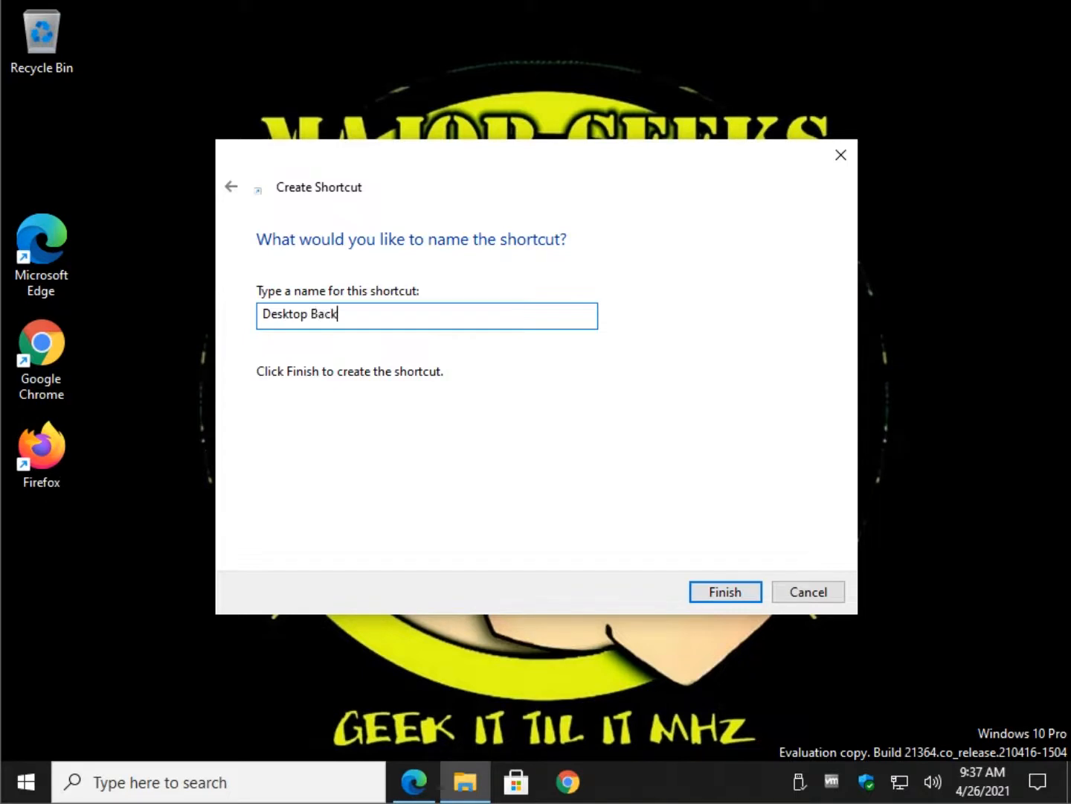
text(ground Co)
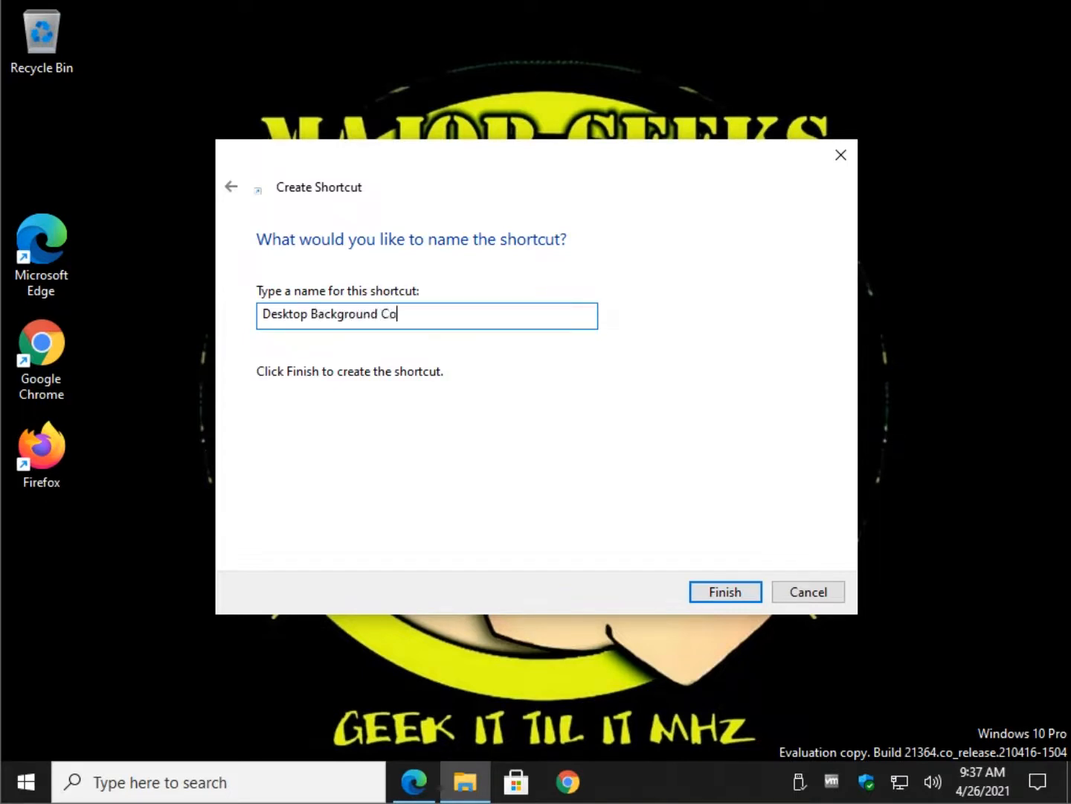
key(backspace)
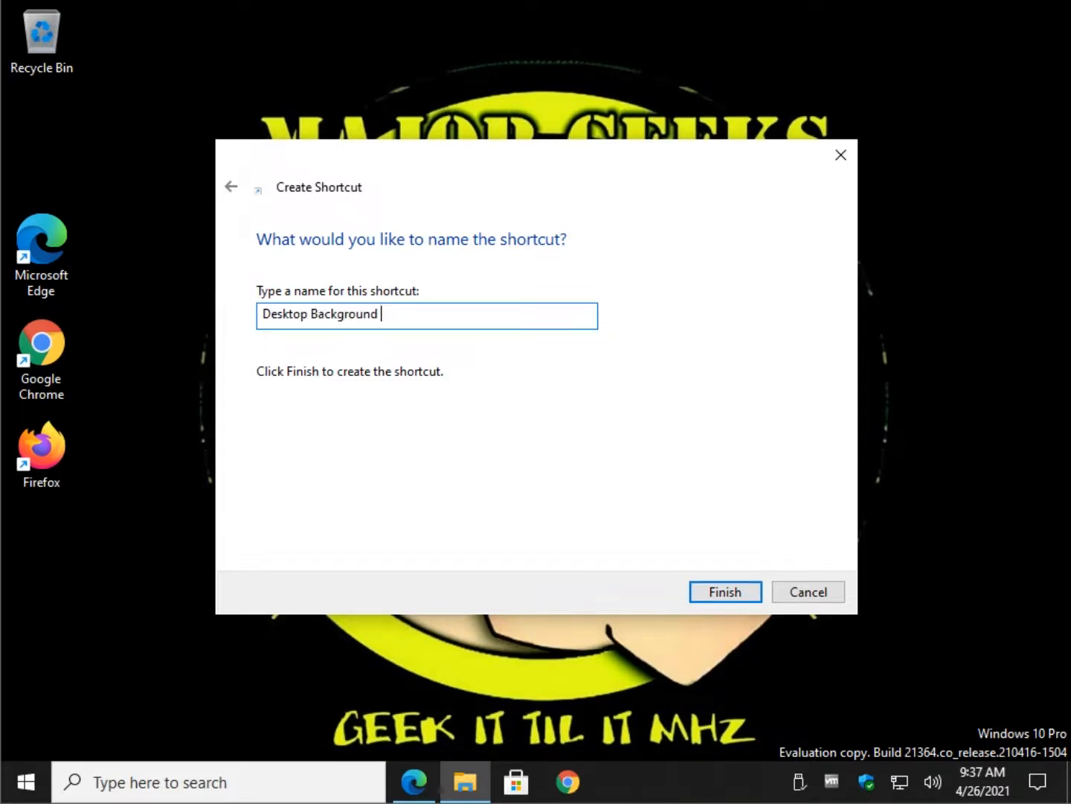
click(724, 592)
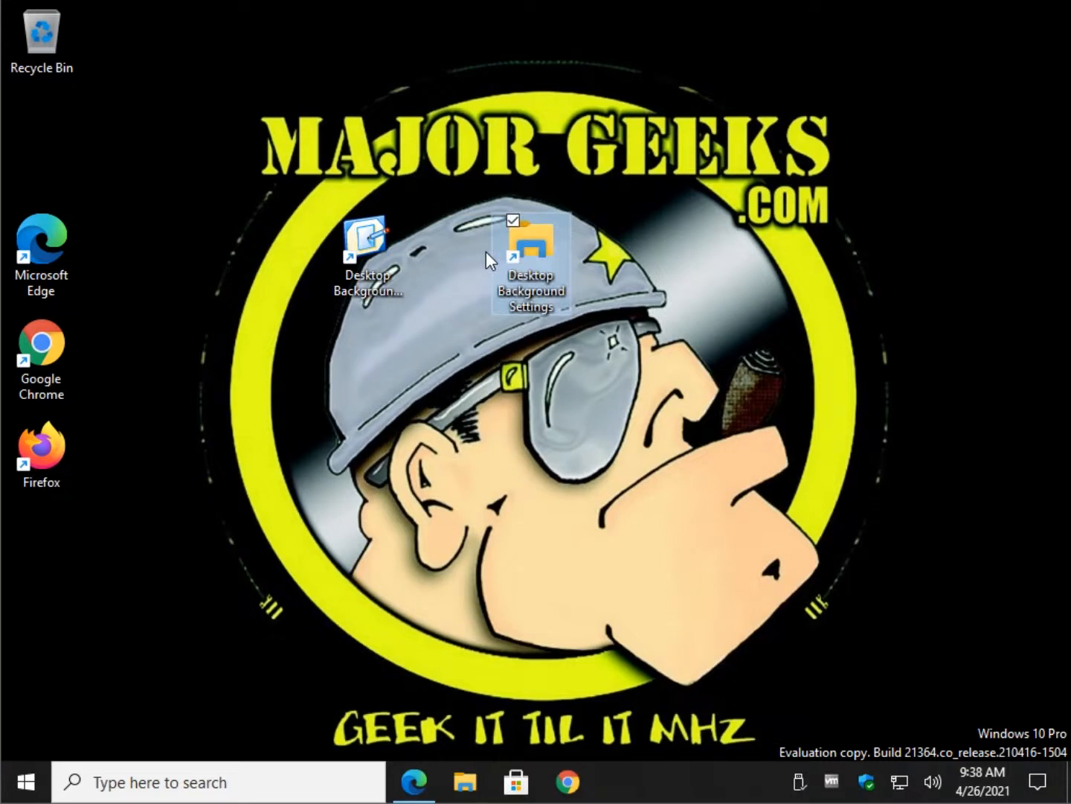
Step: Set the Desktop Background Settings shortcut's icon to the stacked-windows explorer.exe icon
right_click(366, 238)
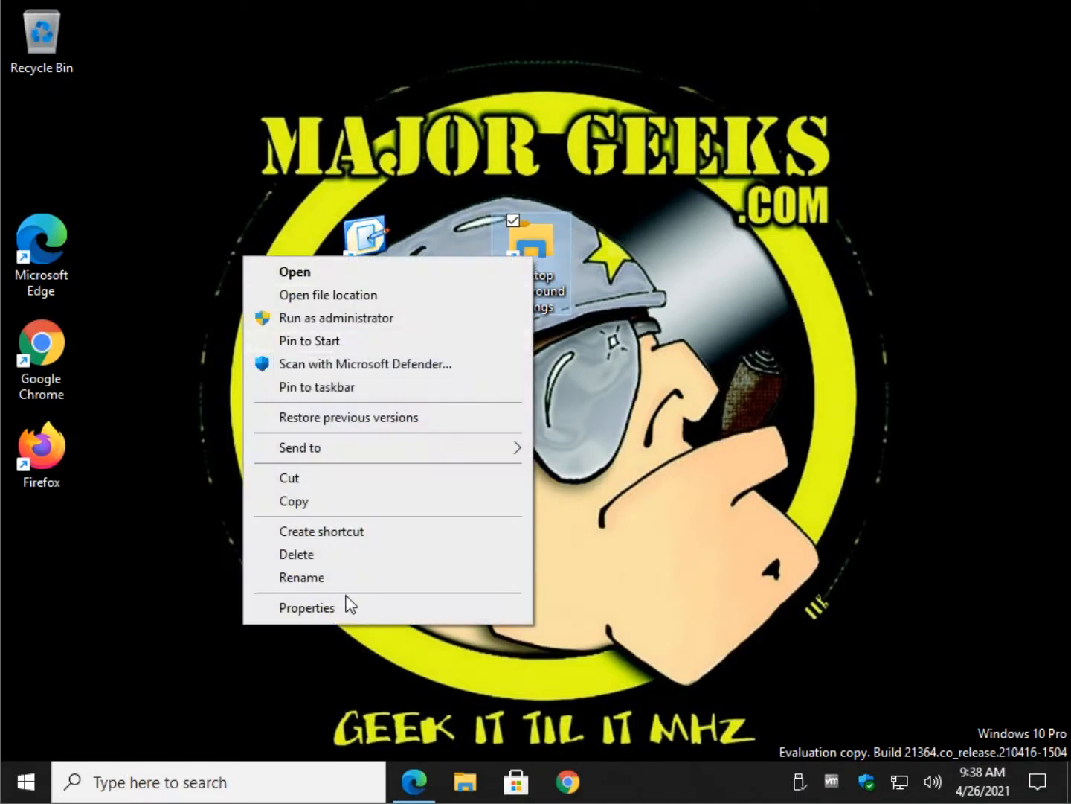
click(307, 607)
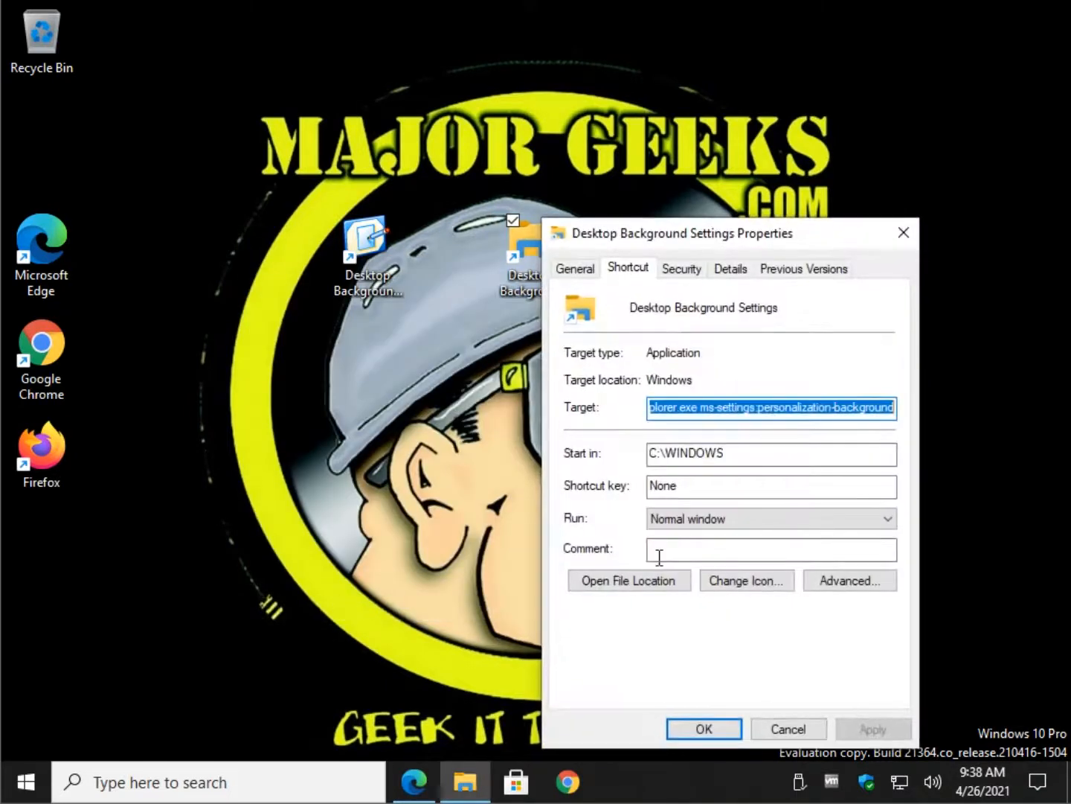
click(745, 580)
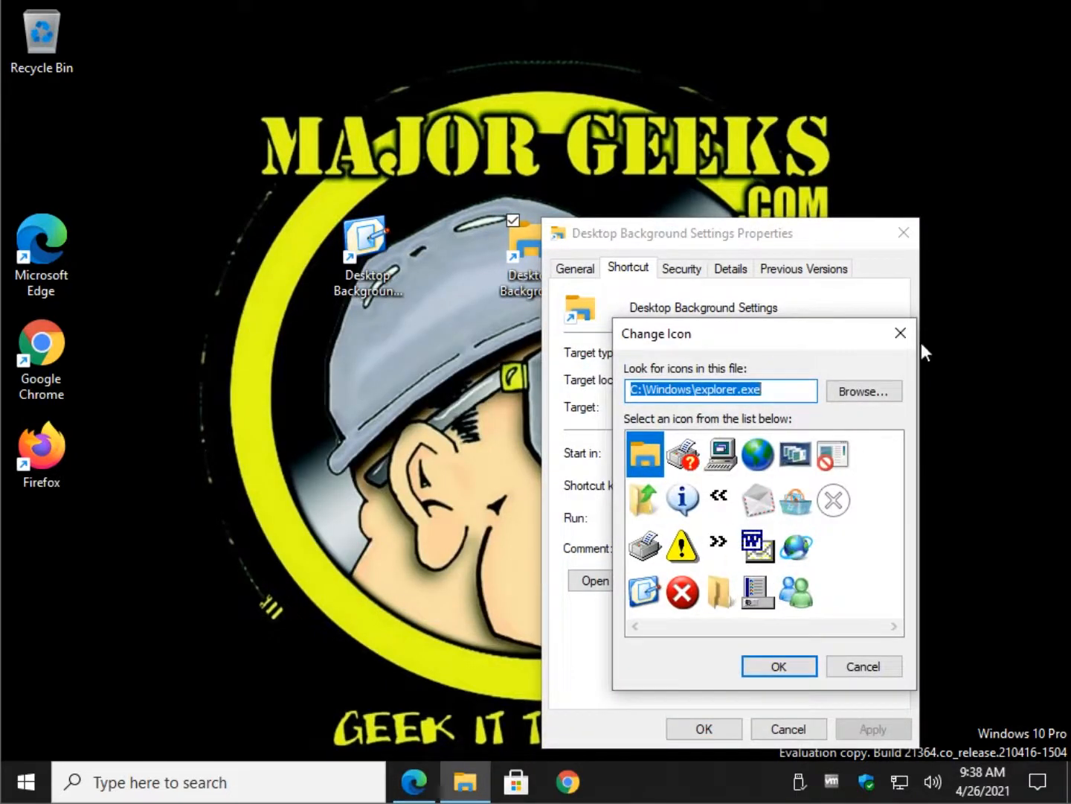
click(794, 454)
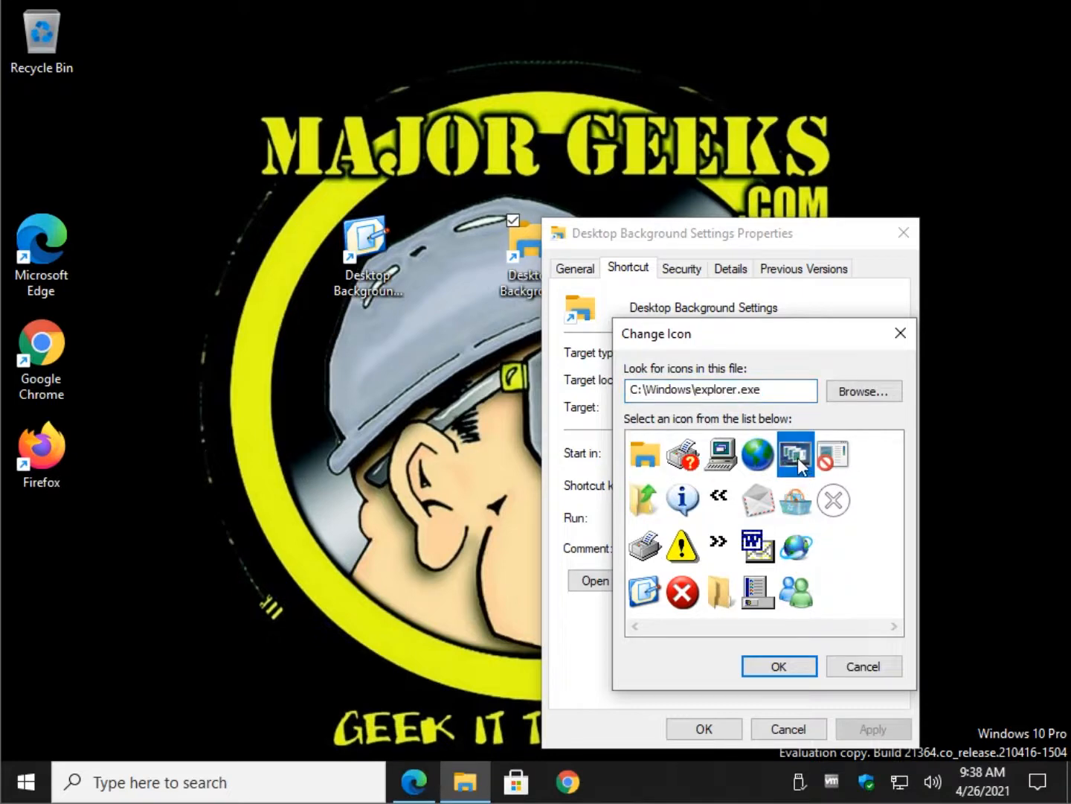
click(779, 665)
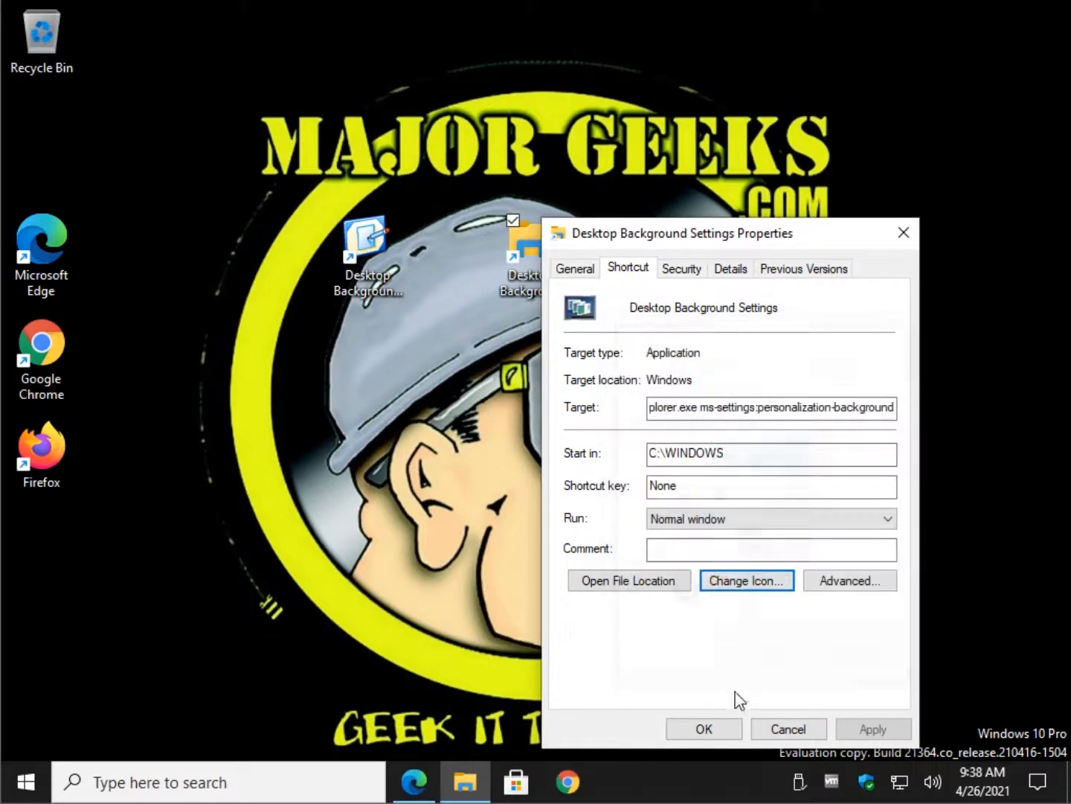
click(702, 728)
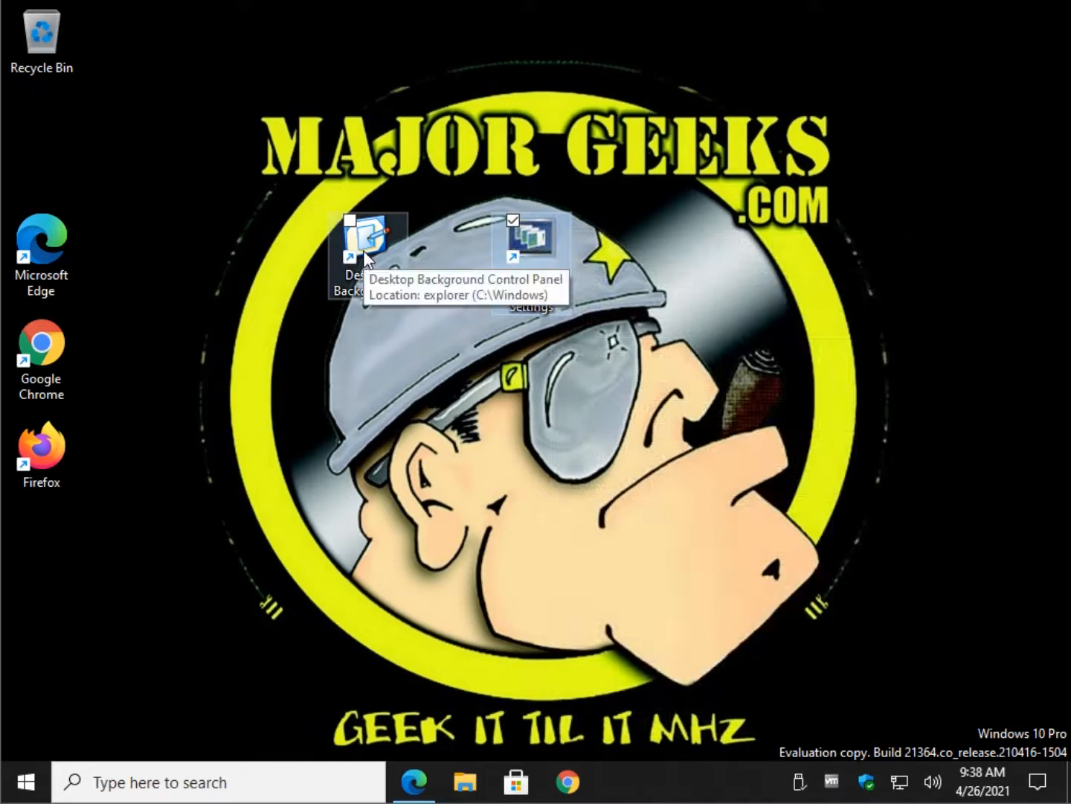
Step: Test the Control Panel shortcut, close its window, then test the Settings shortcut
double_click(364, 245)
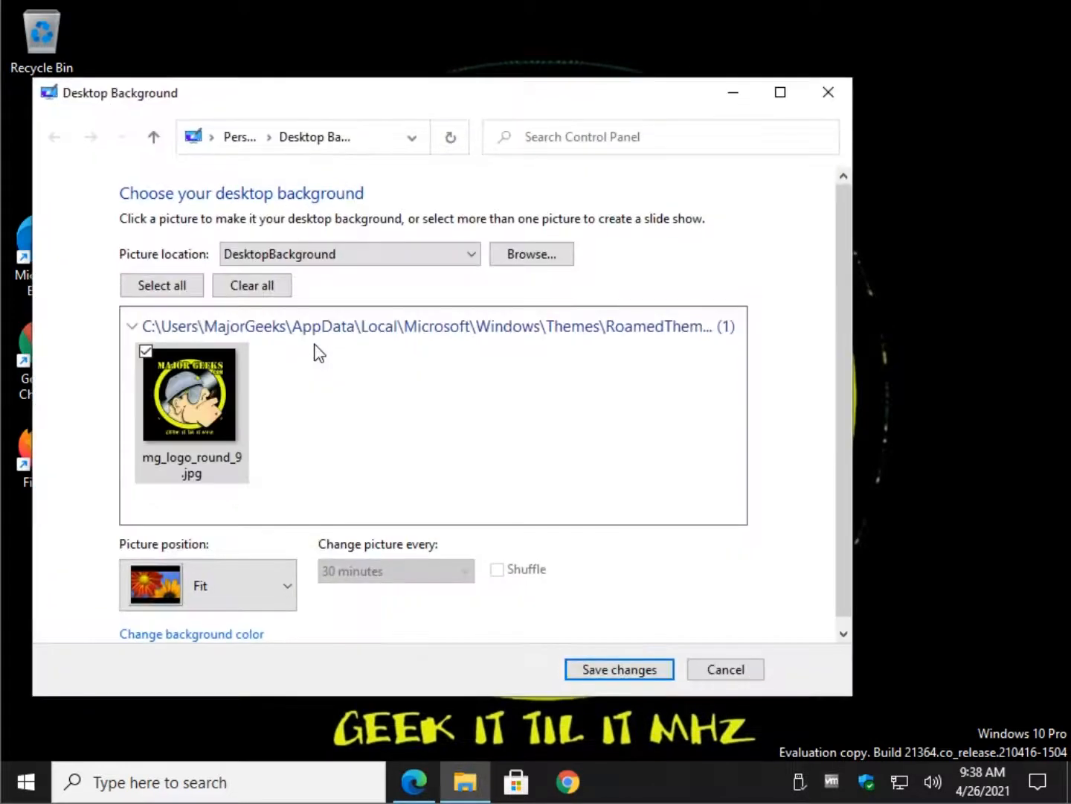
mouse_move(398, 104)
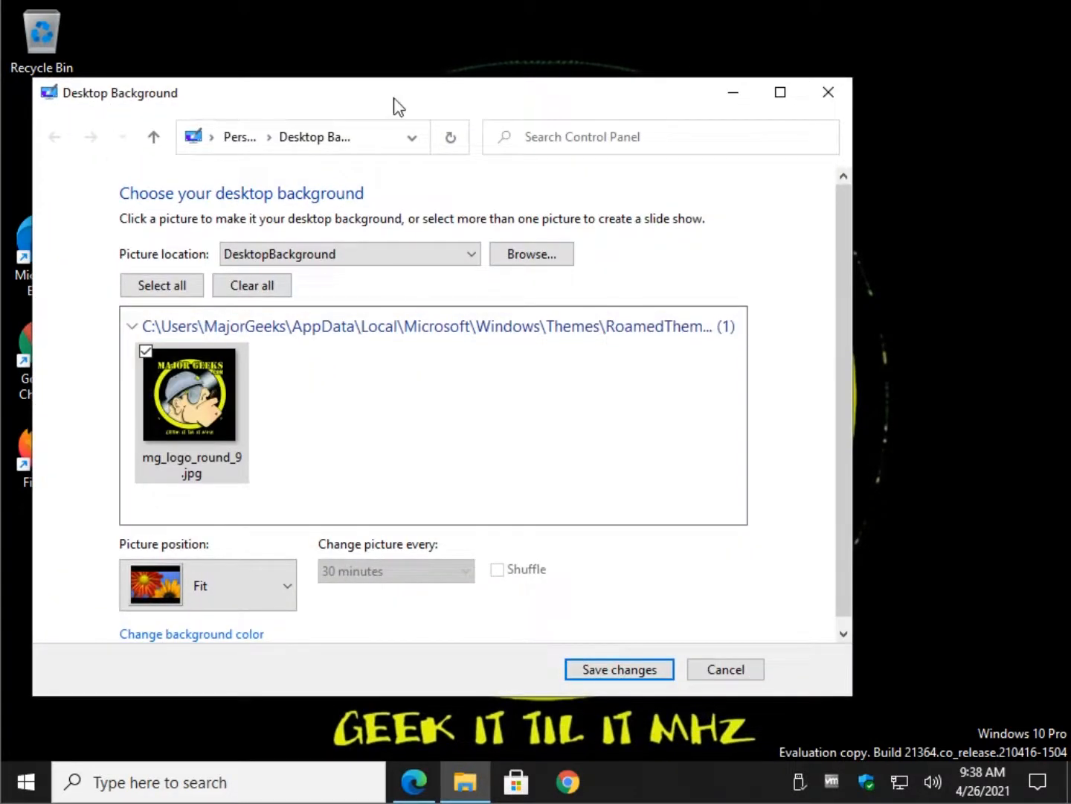
click(618, 668)
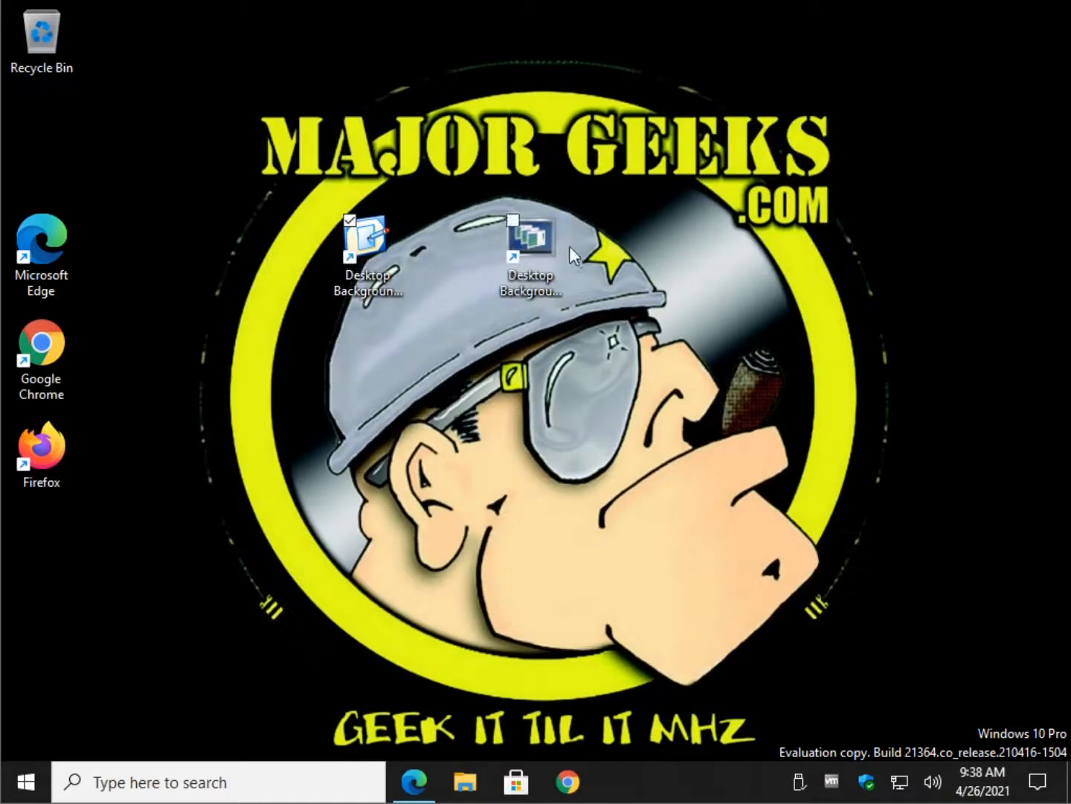
double_click(529, 242)
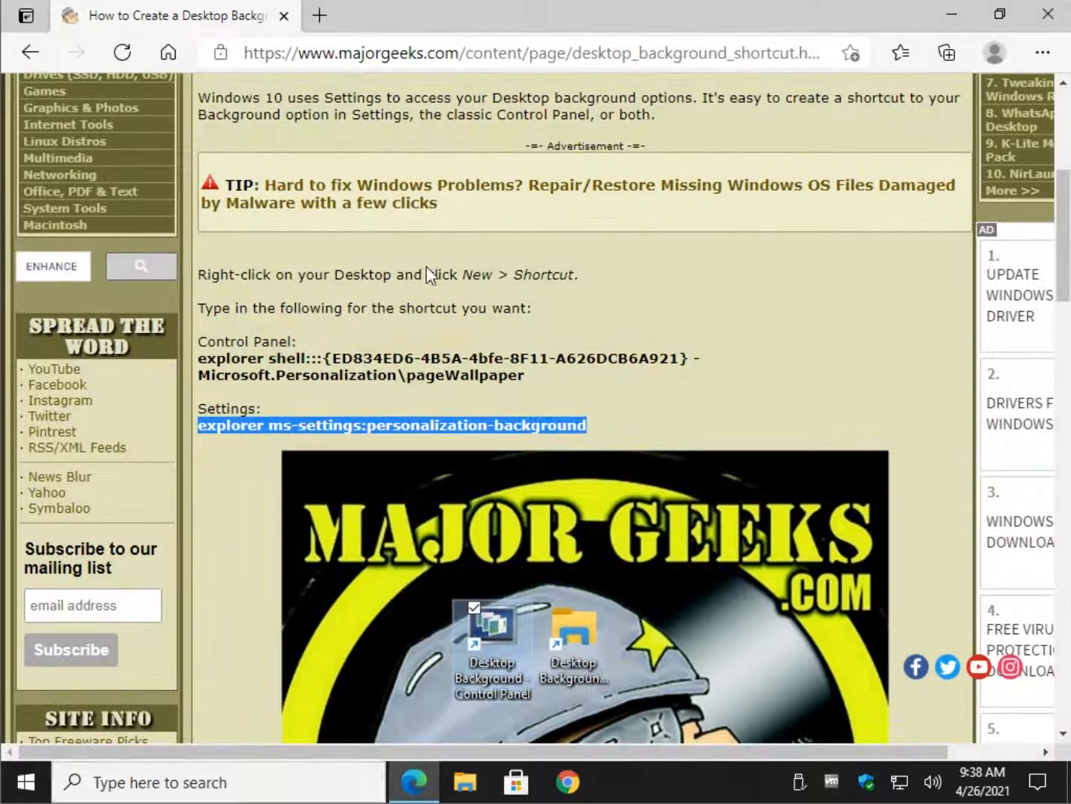
Step: Scroll the article down to the icon-changing steps and back to the title
scroll(down, 3)
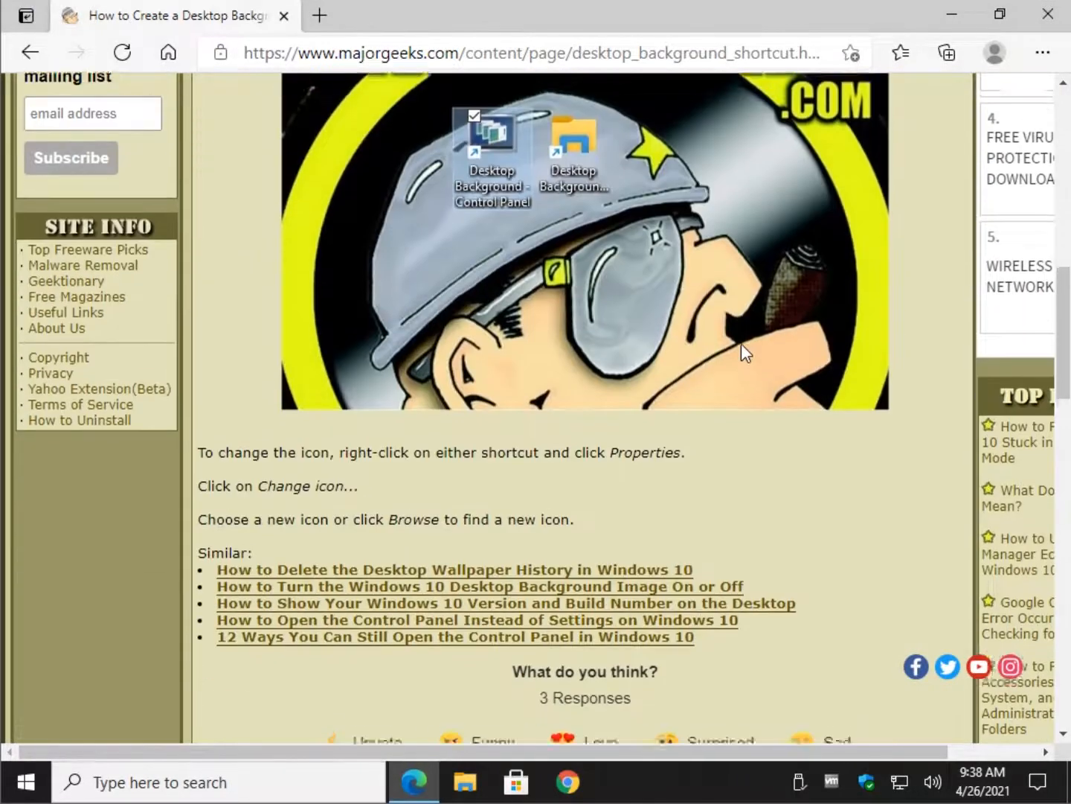
scroll(up, 3)
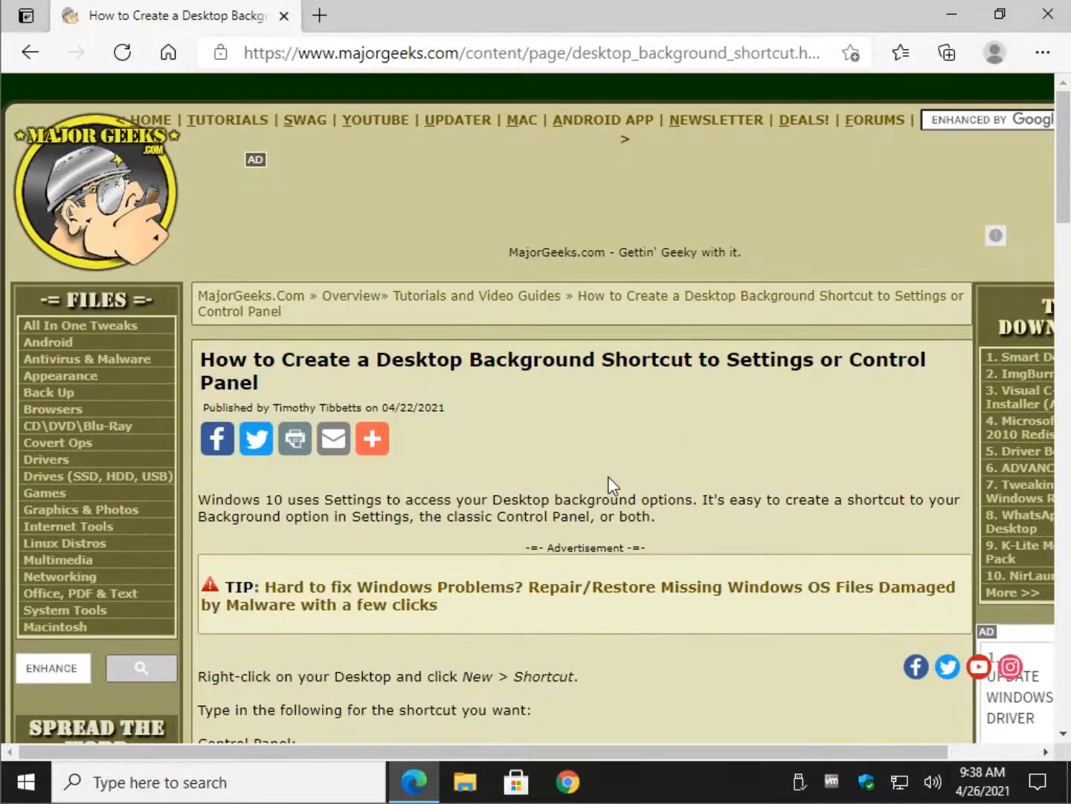